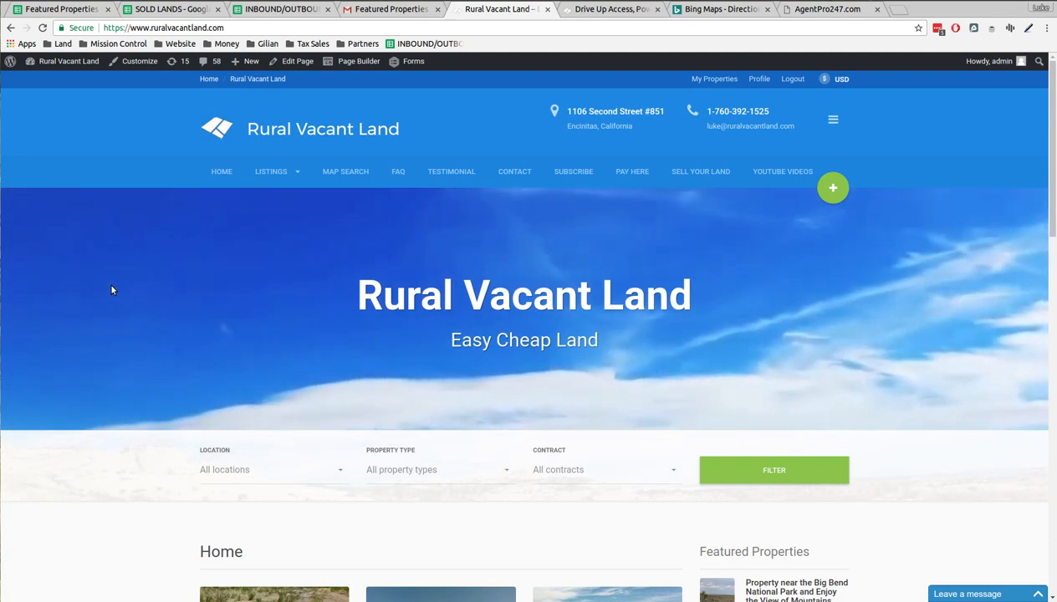
{"action": "mouse_move", "coordinate": [364, 472]}
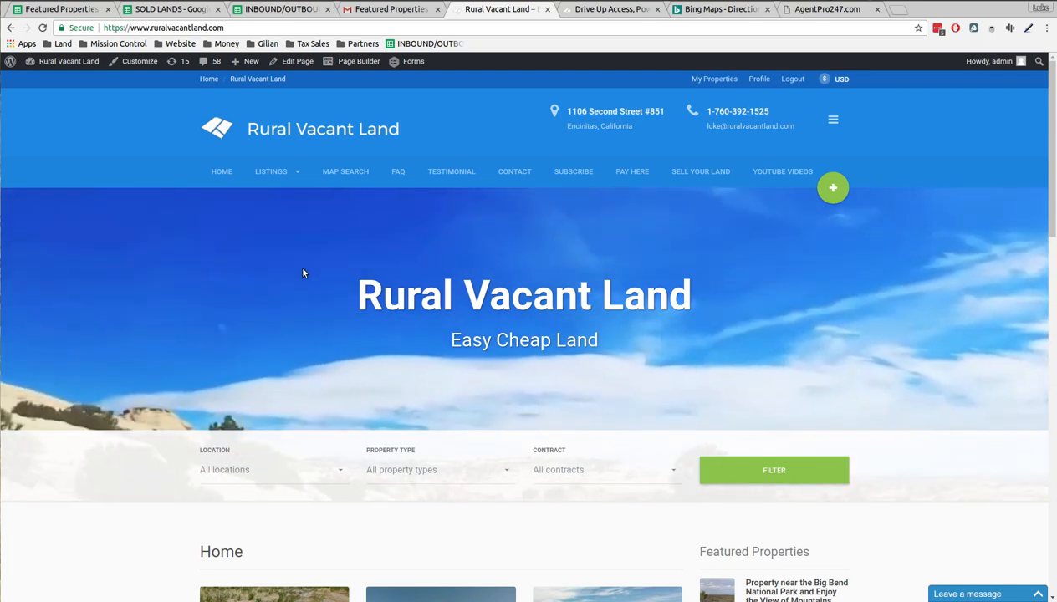
{"action": "mouse_move", "coordinate": [345, 170]}
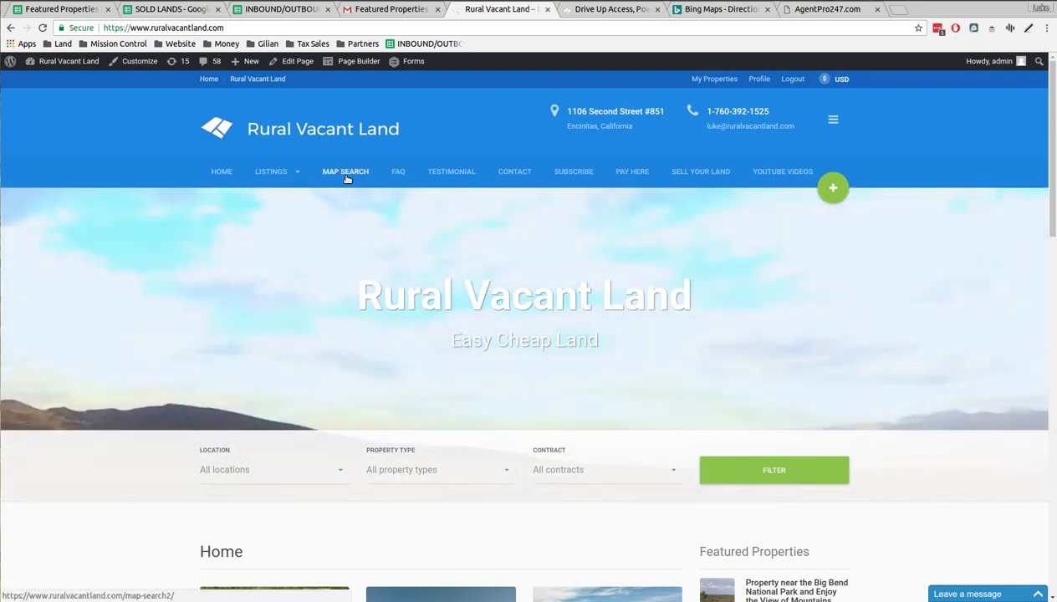
Step: Navigate from the home page to the Map Search page via the top navigation
{"action": "left_click", "coordinate": [345, 170]}
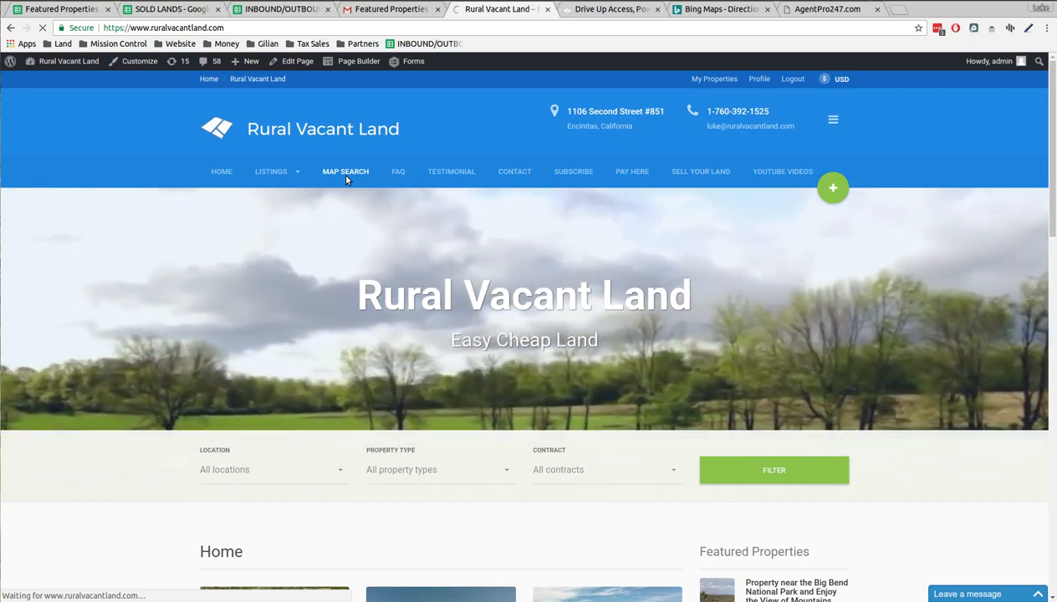
{"action": "left_click", "coordinate": [345, 171]}
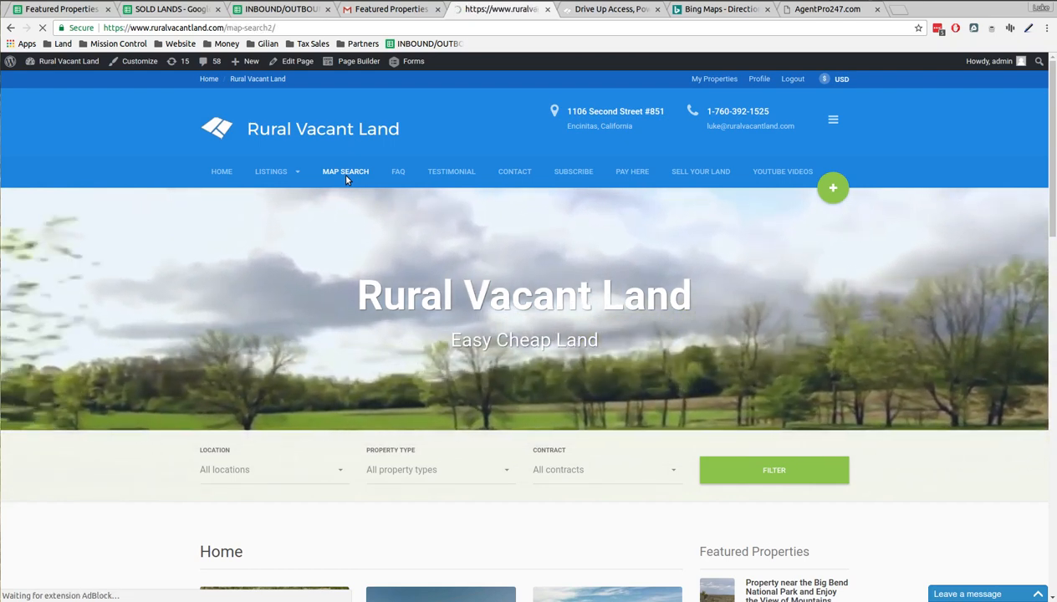
Step: Expand the map-type dropdown on the loaded property locations map
{"action": "left_click", "coordinate": [344, 171]}
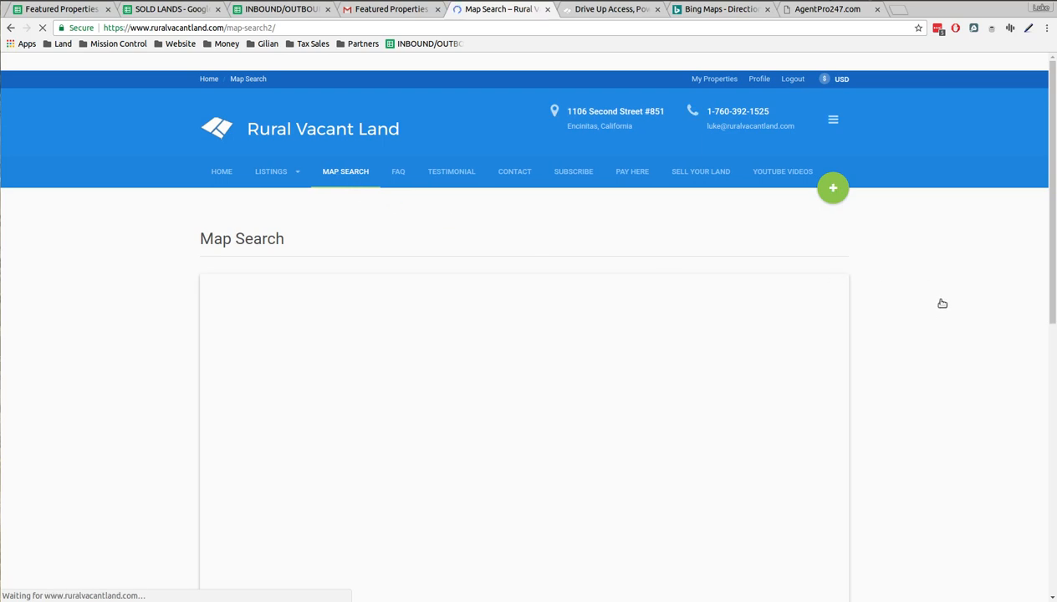
{"action": "mouse_move", "coordinate": [944, 313]}
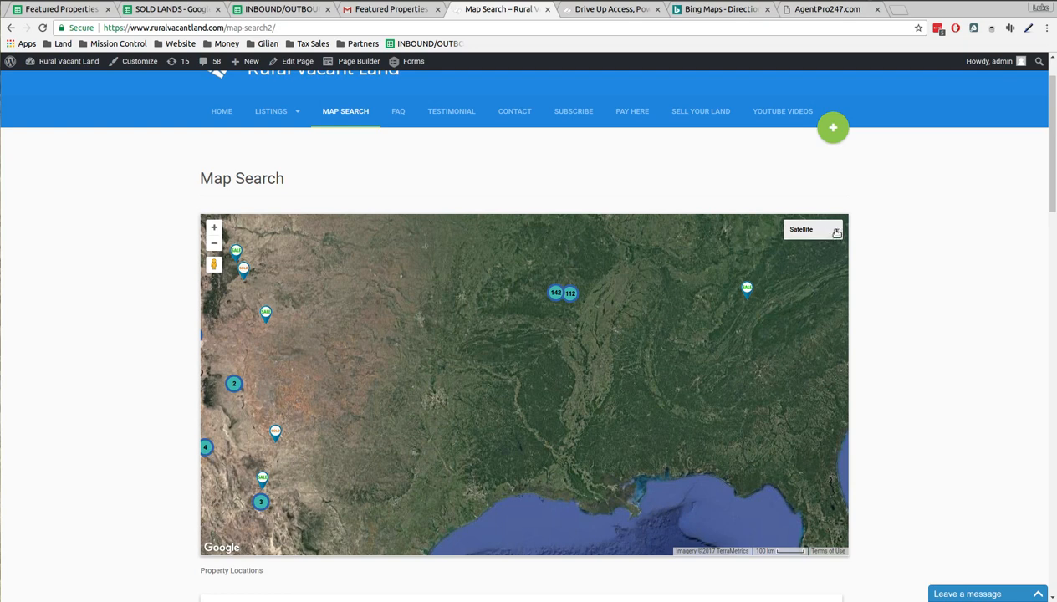
{"action": "left_click", "coordinate": [812, 229]}
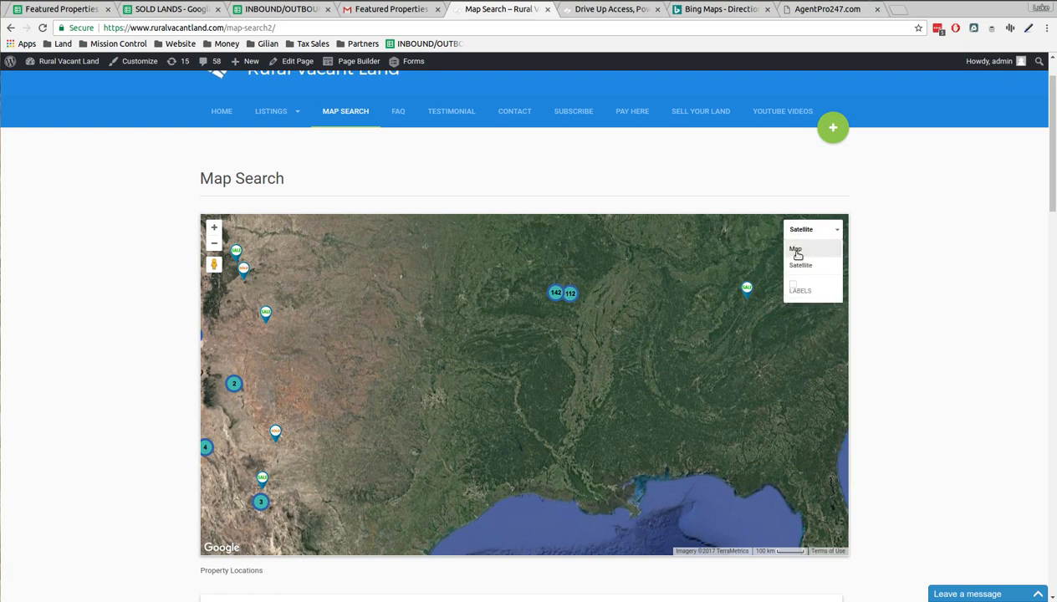
Step: Switch the property locations map from Satellite to the standard road map
{"action": "left_click", "coordinate": [796, 251]}
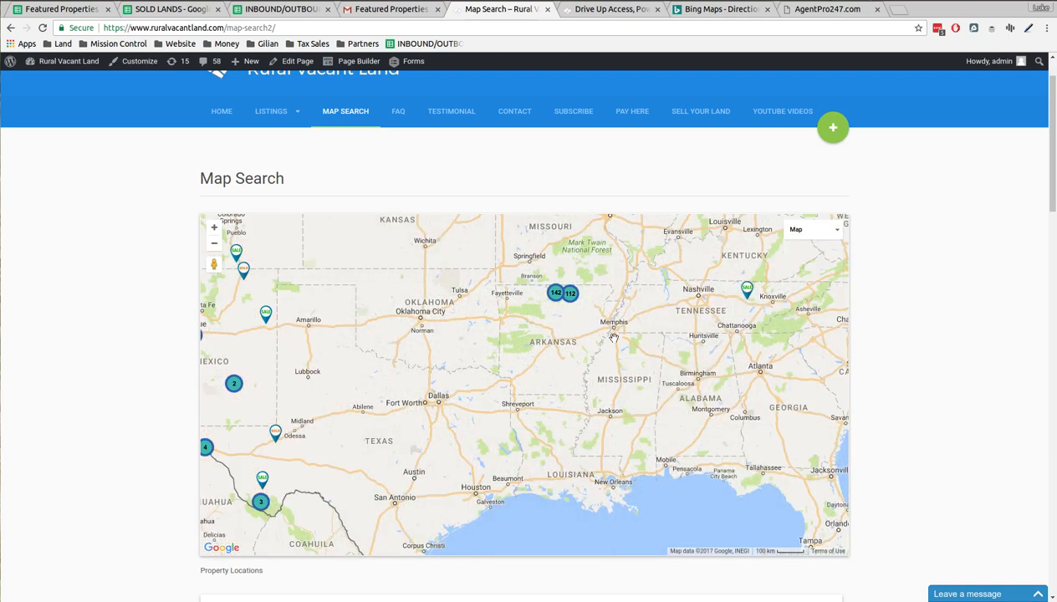
{"action": "mouse_move", "coordinate": [540, 333]}
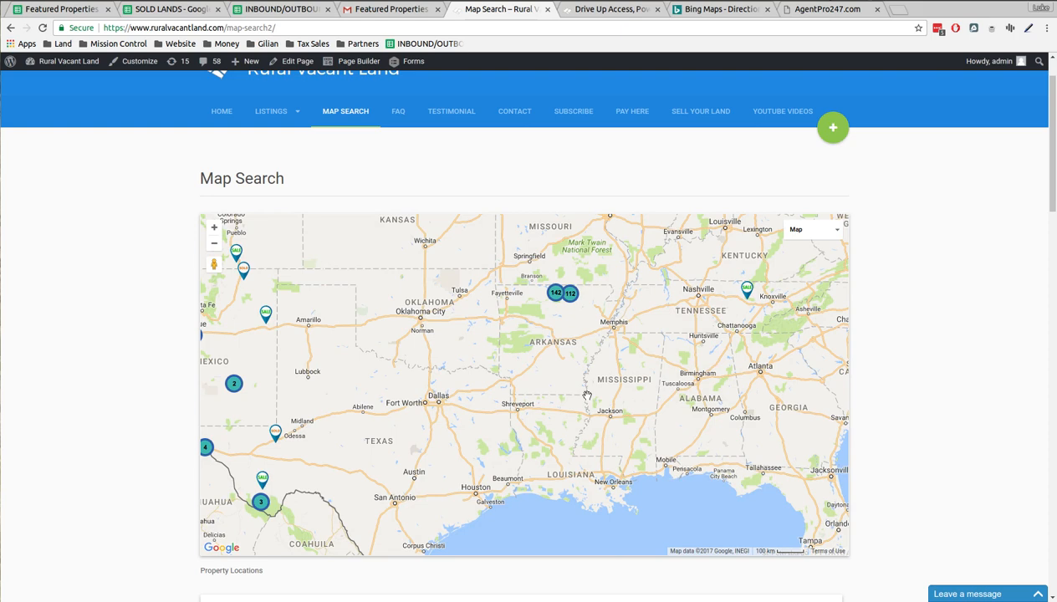
{"action": "mouse_move", "coordinate": [537, 275]}
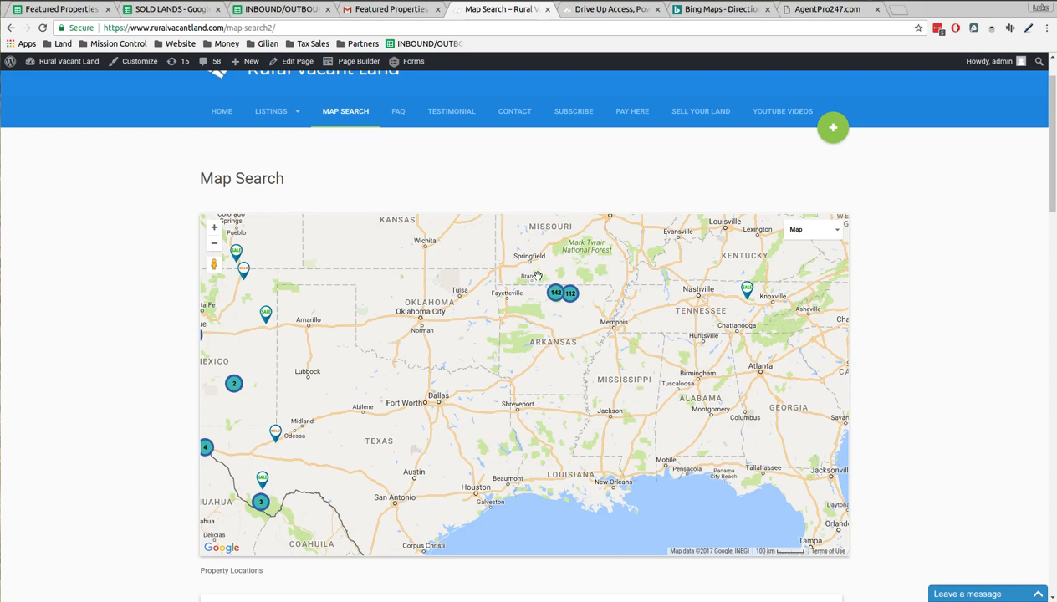
{"action": "mouse_move", "coordinate": [556, 316]}
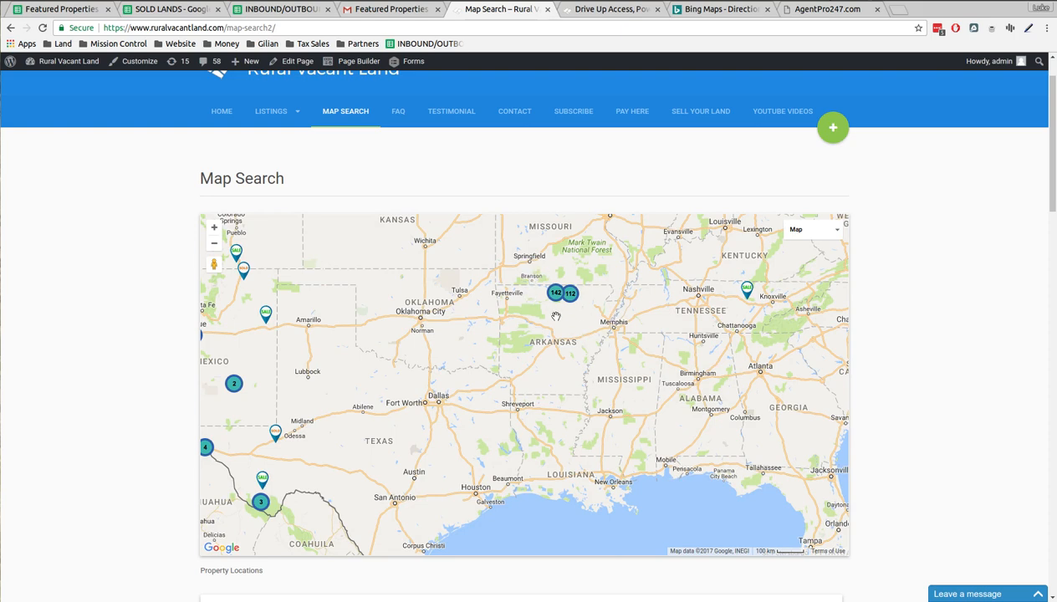
{"action": "mouse_move", "coordinate": [558, 343]}
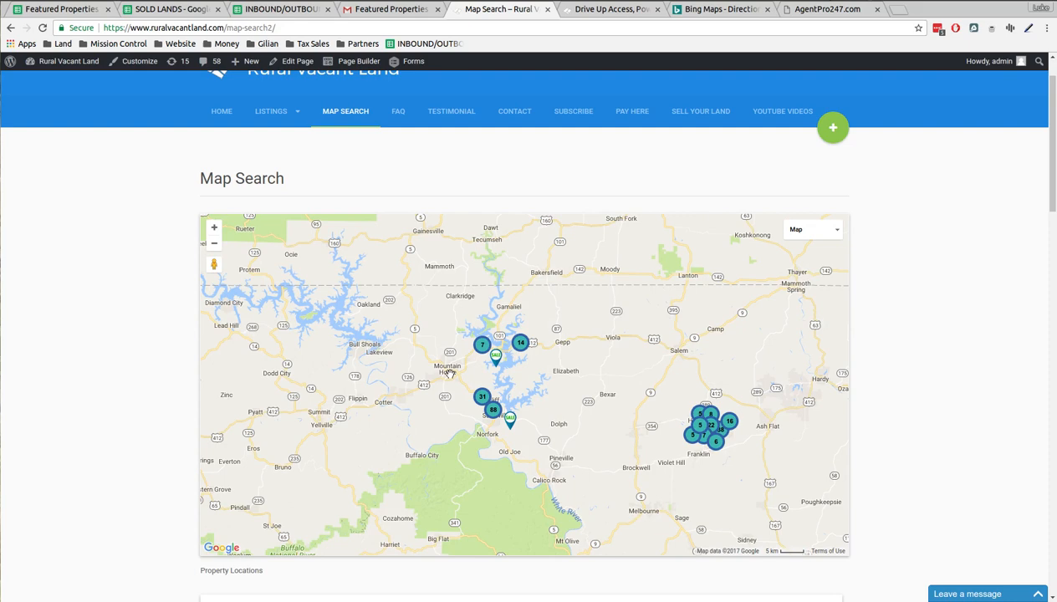
{"action": "mouse_move", "coordinate": [450, 371]}
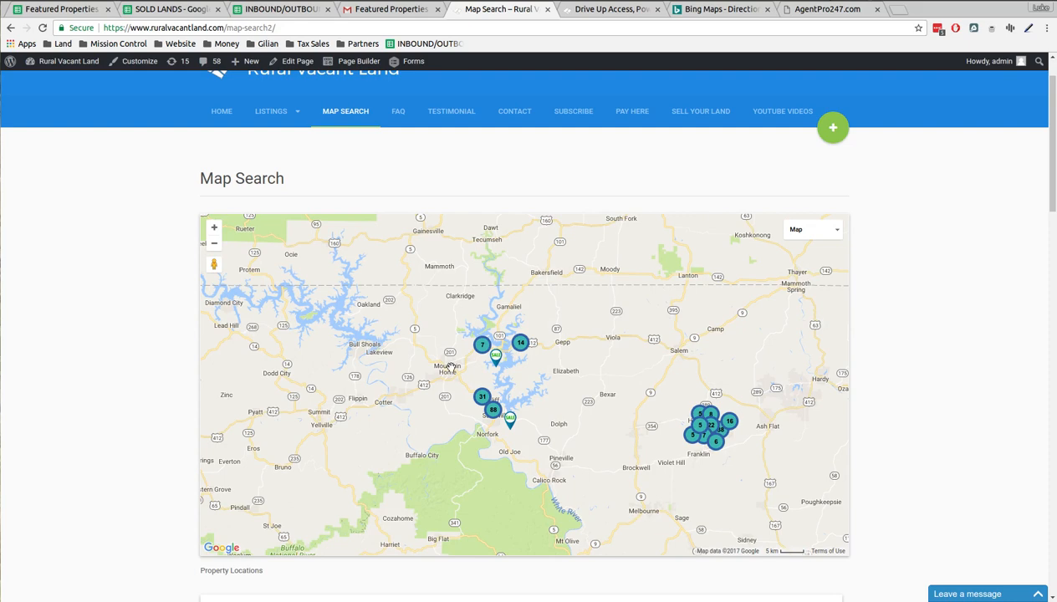
{"action": "mouse_move", "coordinate": [494, 431]}
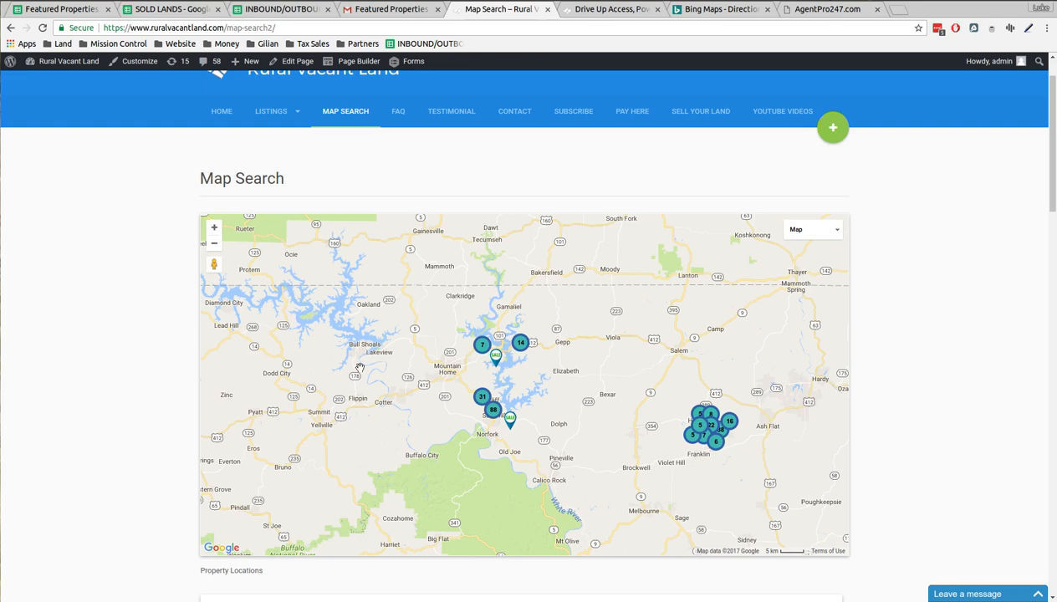
{"action": "mouse_move", "coordinate": [460, 442]}
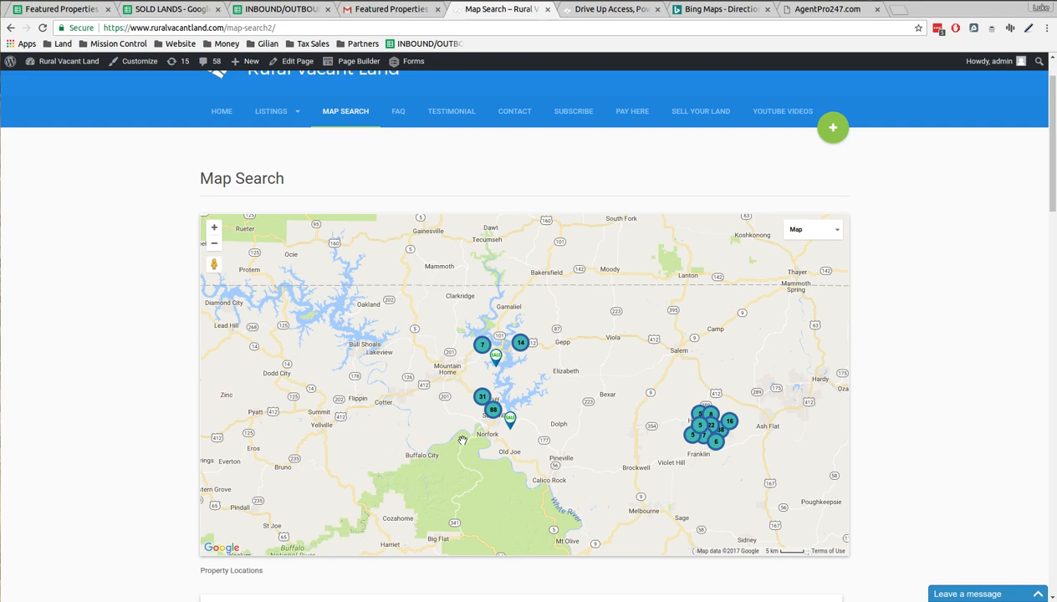
{"action": "mouse_move", "coordinate": [405, 478]}
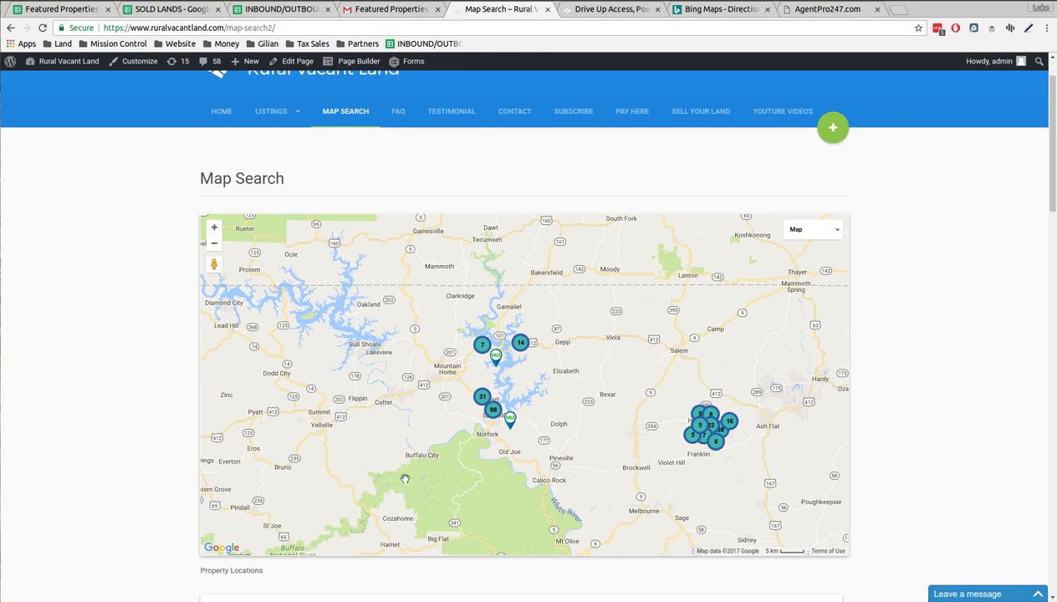
{"action": "mouse_move", "coordinate": [358, 522]}
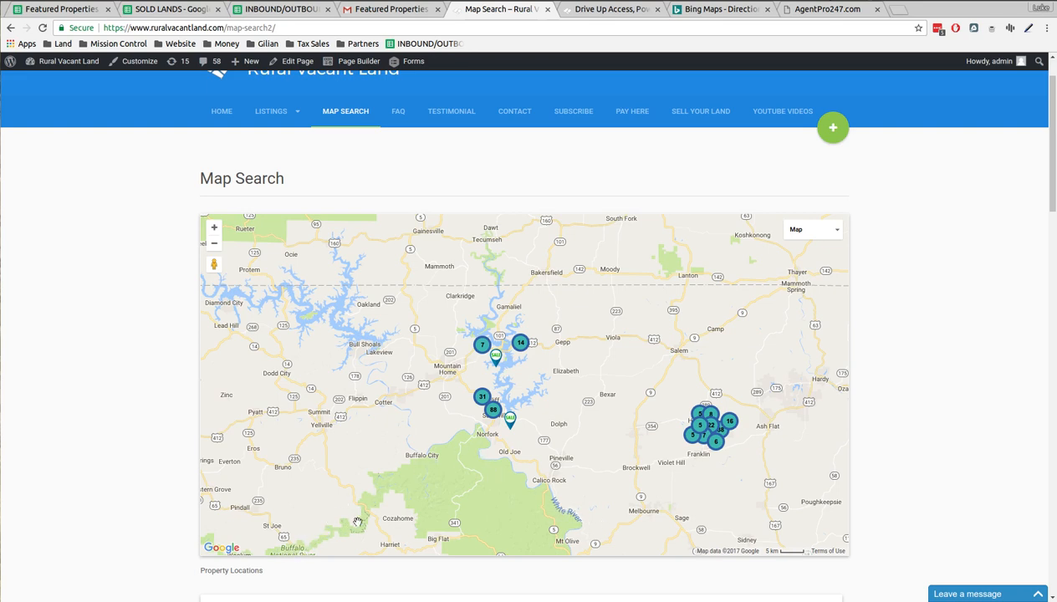
{"action": "mouse_move", "coordinate": [451, 462]}
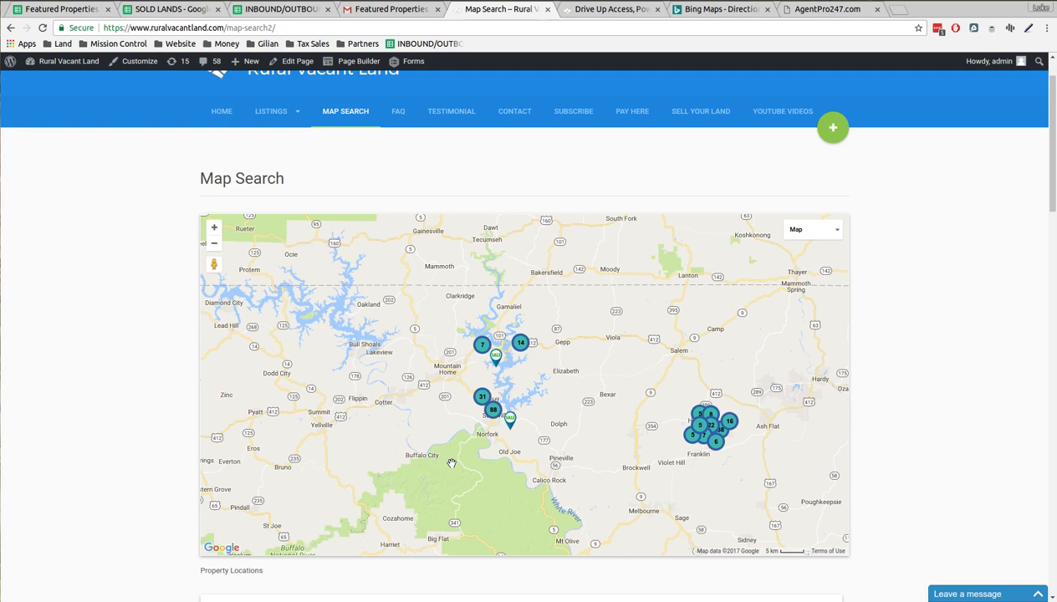
{"action": "mouse_move", "coordinate": [527, 420]}
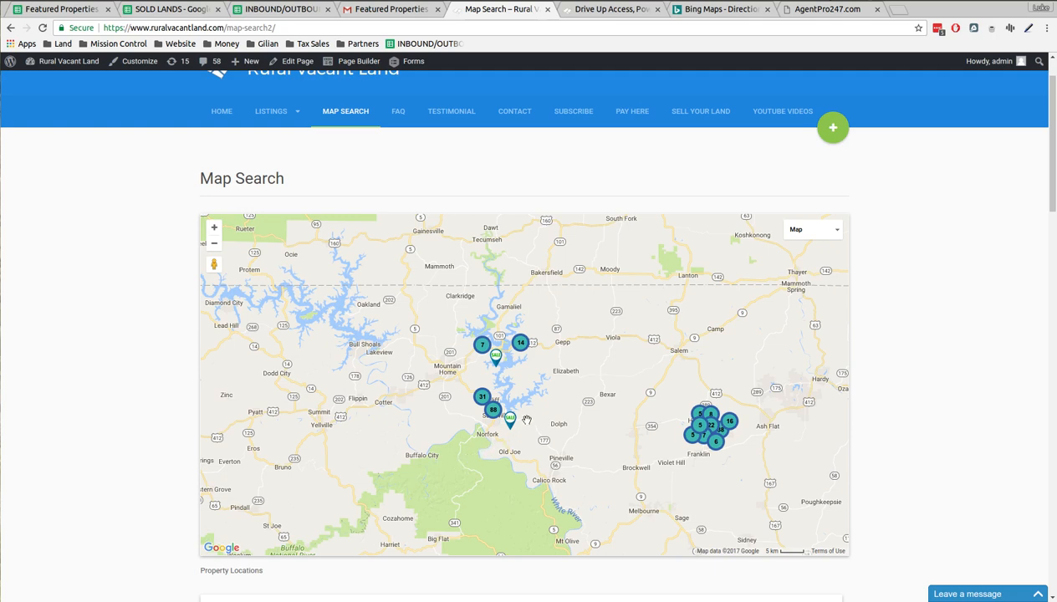
{"action": "mouse_move", "coordinate": [438, 468]}
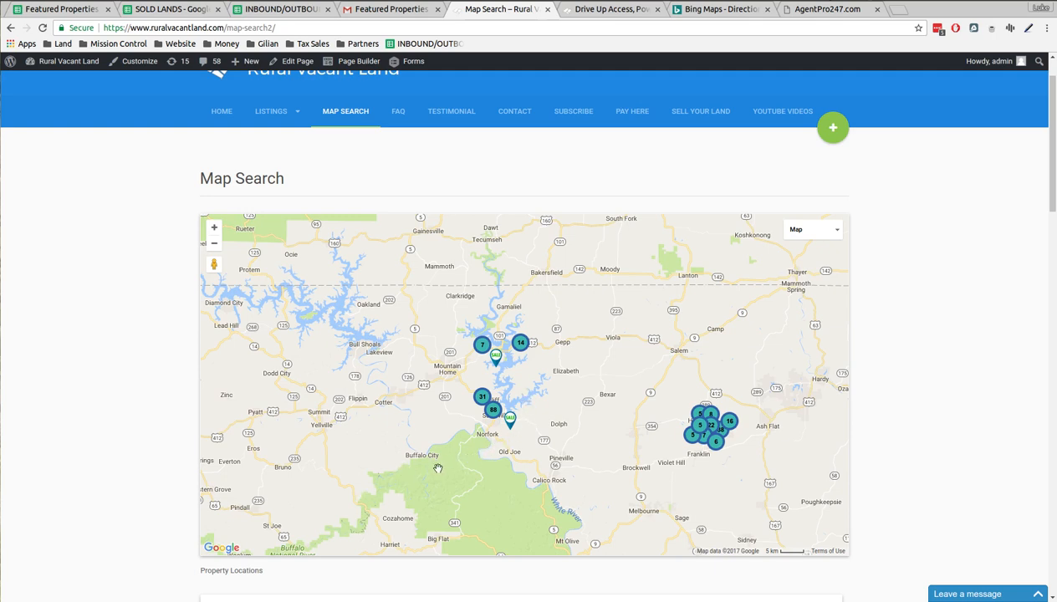
{"action": "mouse_move", "coordinate": [529, 381]}
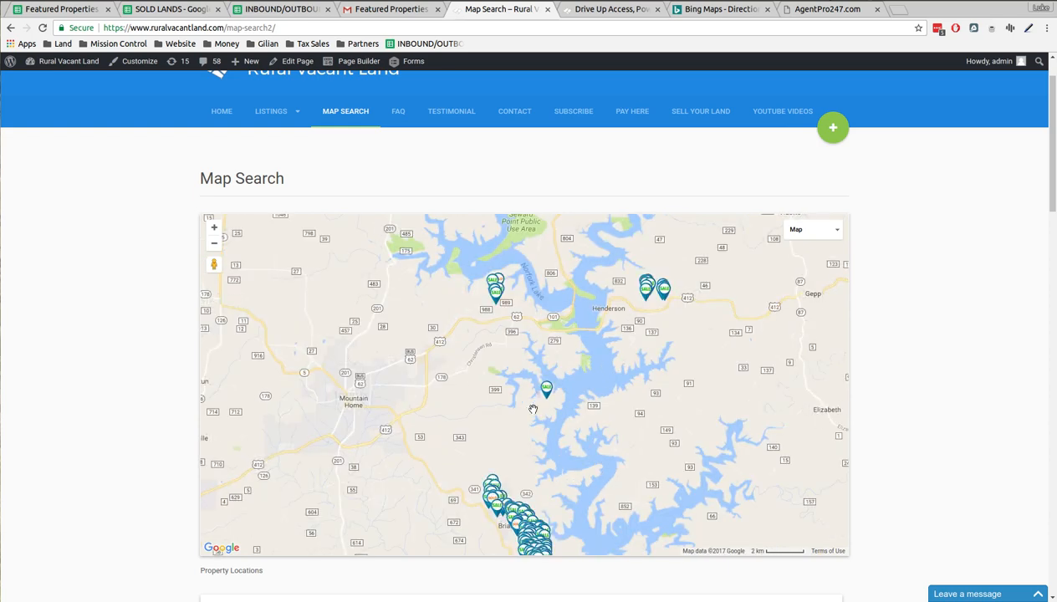
{"action": "mouse_move", "coordinate": [589, 435]}
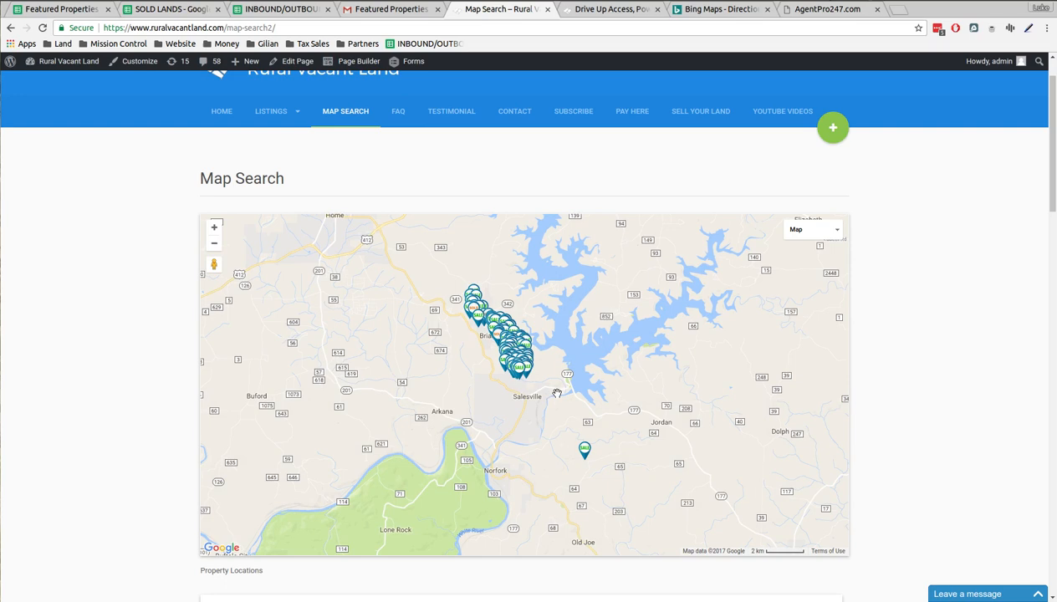
{"action": "mouse_move", "coordinate": [575, 390]}
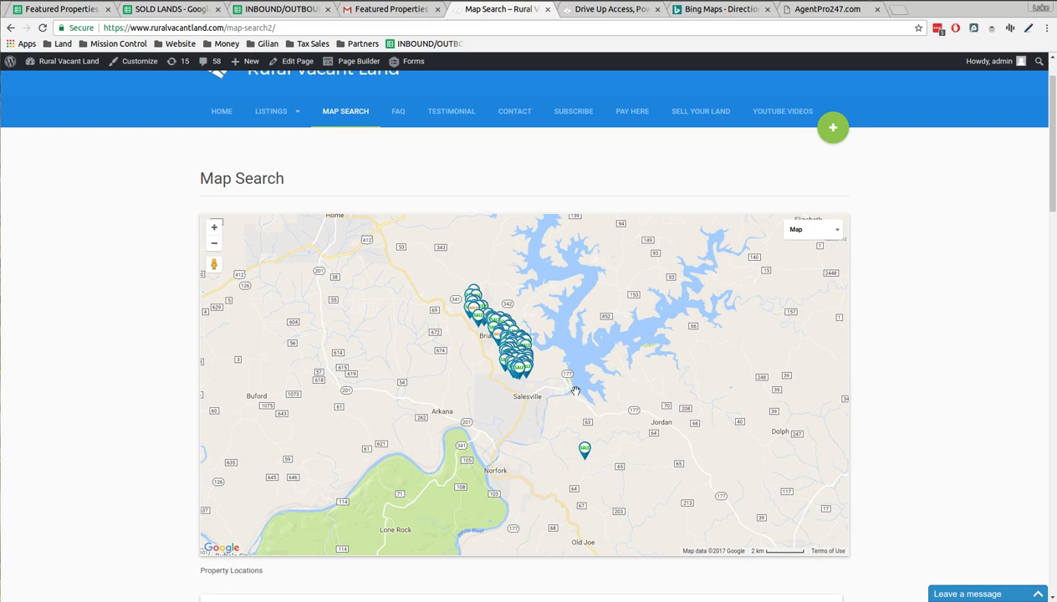
{"action": "mouse_move", "coordinate": [537, 418]}
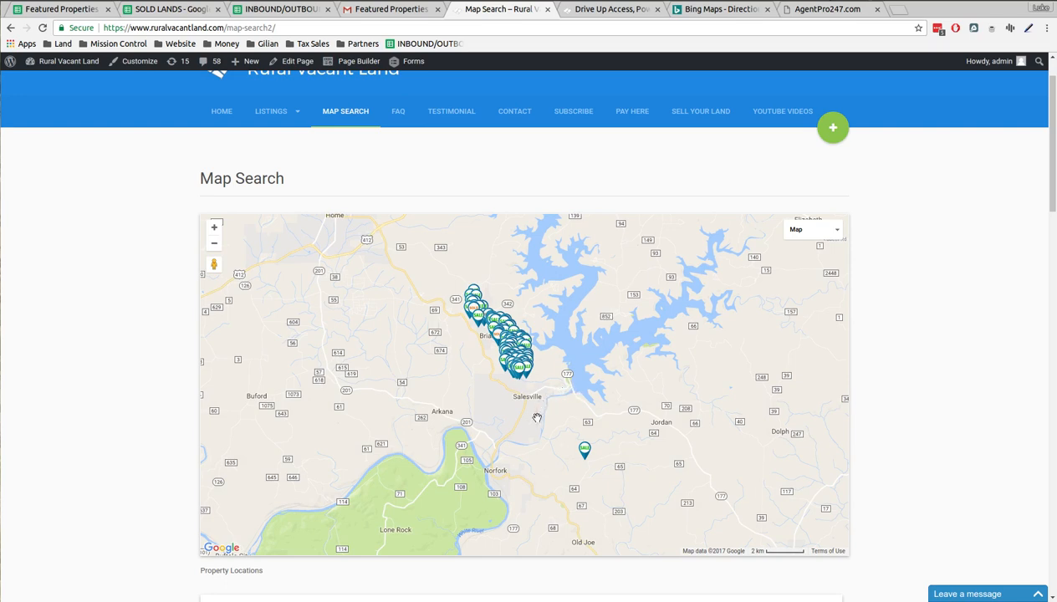
{"action": "mouse_move", "coordinate": [489, 475]}
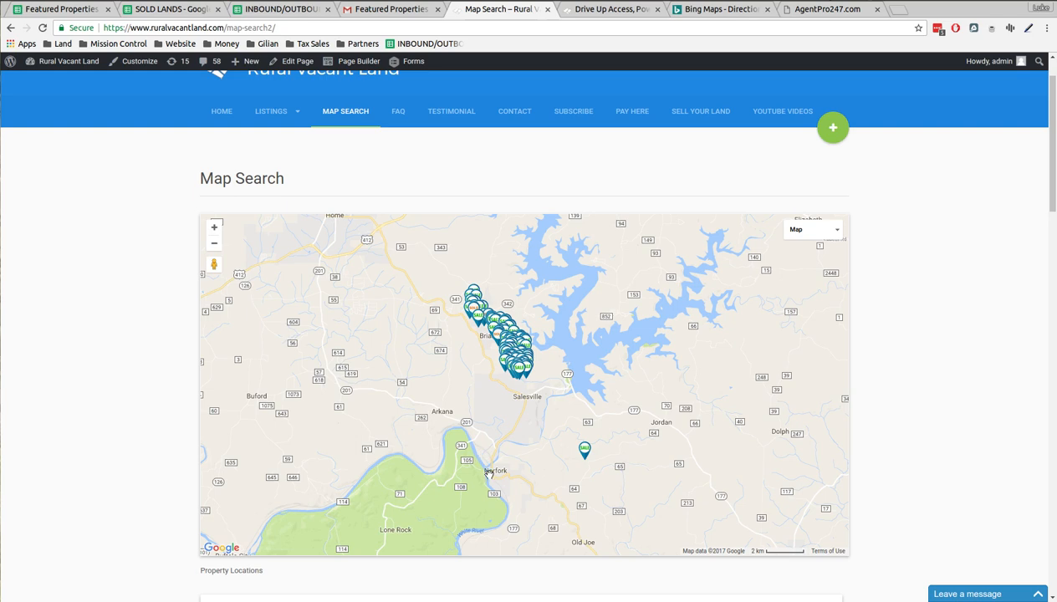
{"action": "mouse_move", "coordinate": [512, 489]}
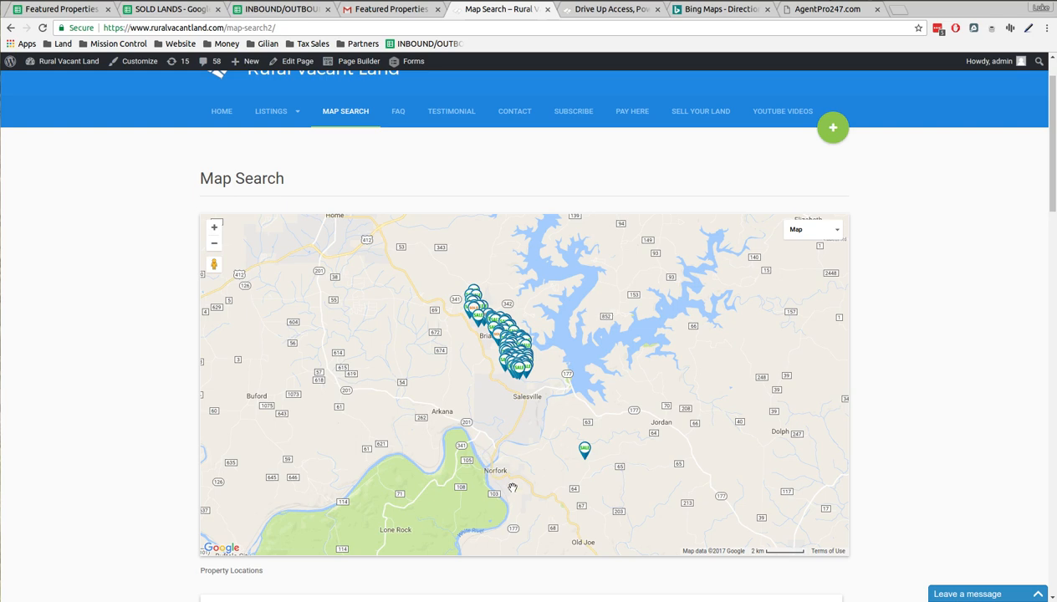
{"action": "mouse_move", "coordinate": [558, 406]}
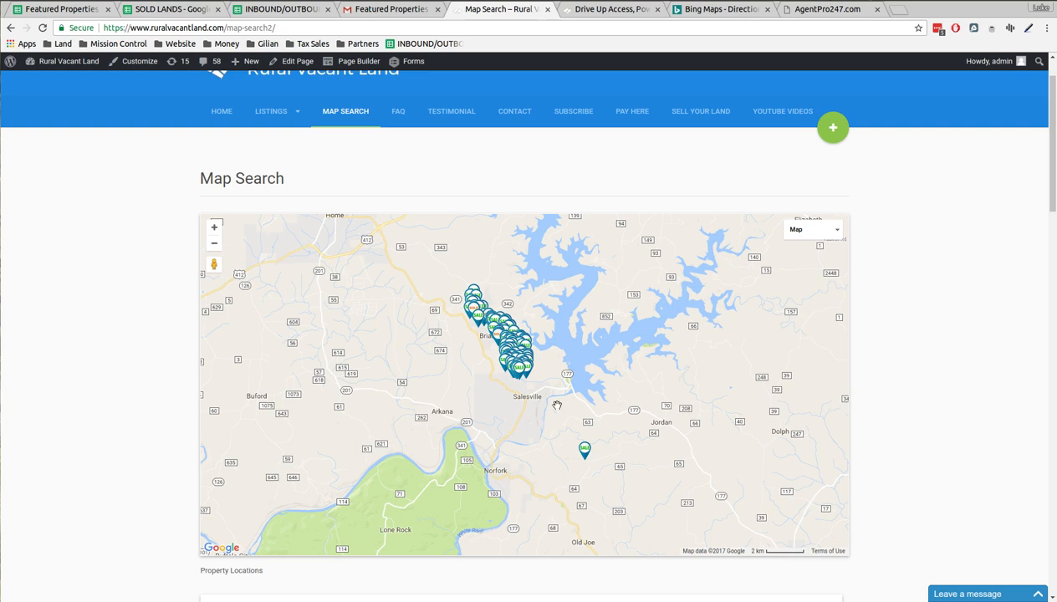
{"action": "mouse_move", "coordinate": [488, 455]}
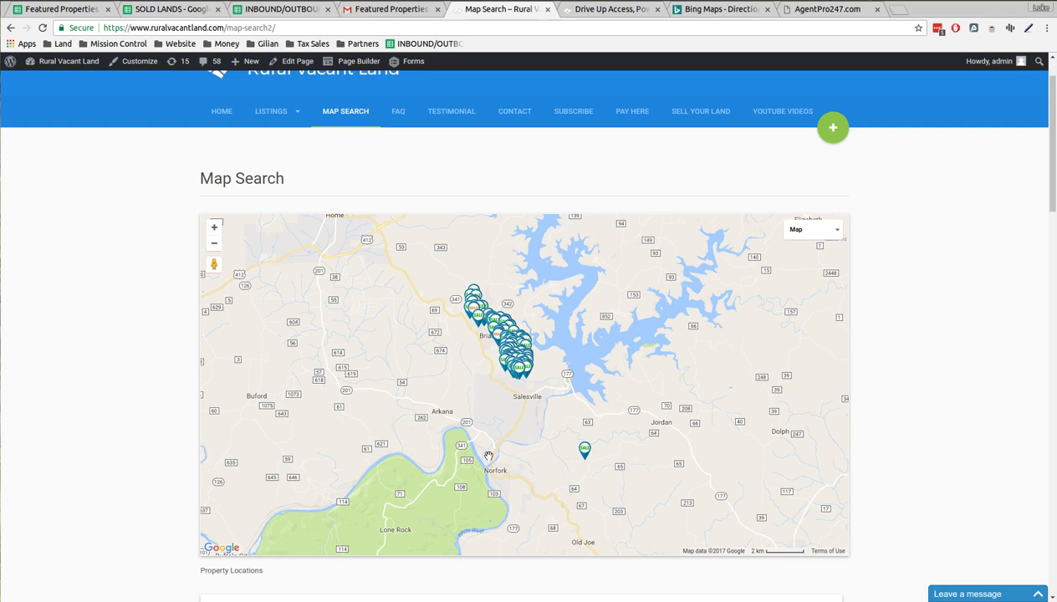
{"action": "mouse_move", "coordinate": [572, 330]}
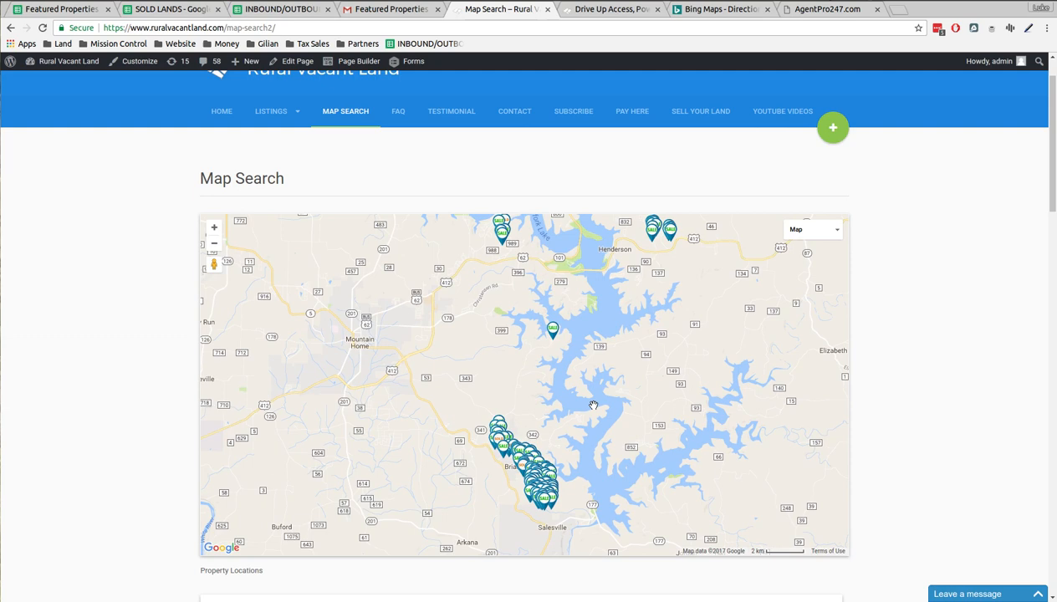
{"action": "mouse_move", "coordinate": [595, 372]}
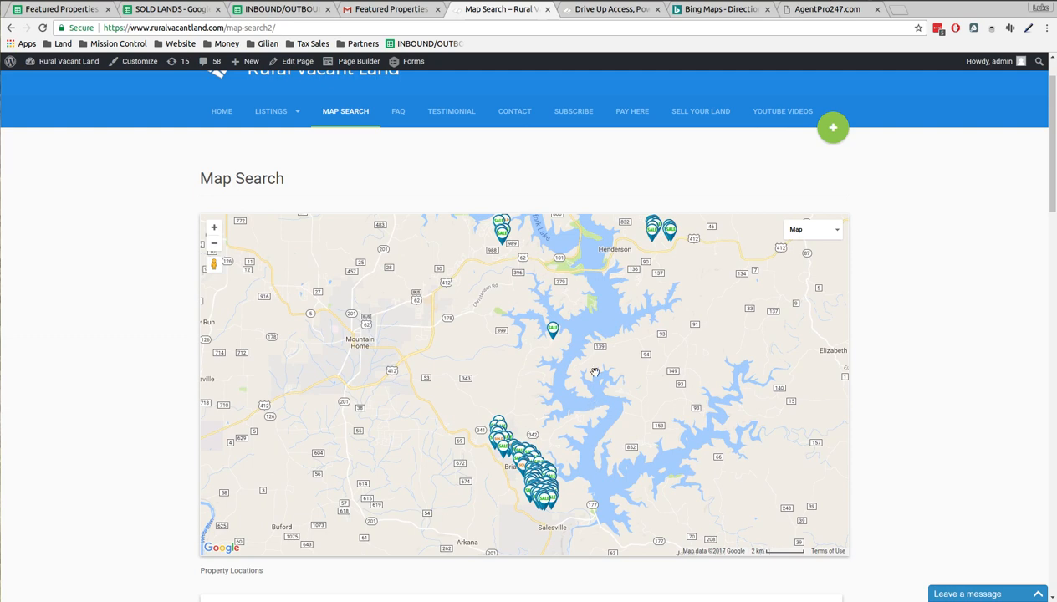
Step: Pan north over the lake and zoom in on the lone pin near Crooked Hook Resort
{"action": "left_click_drag", "start_coordinate": [596, 371], "coordinate": [591, 381]}
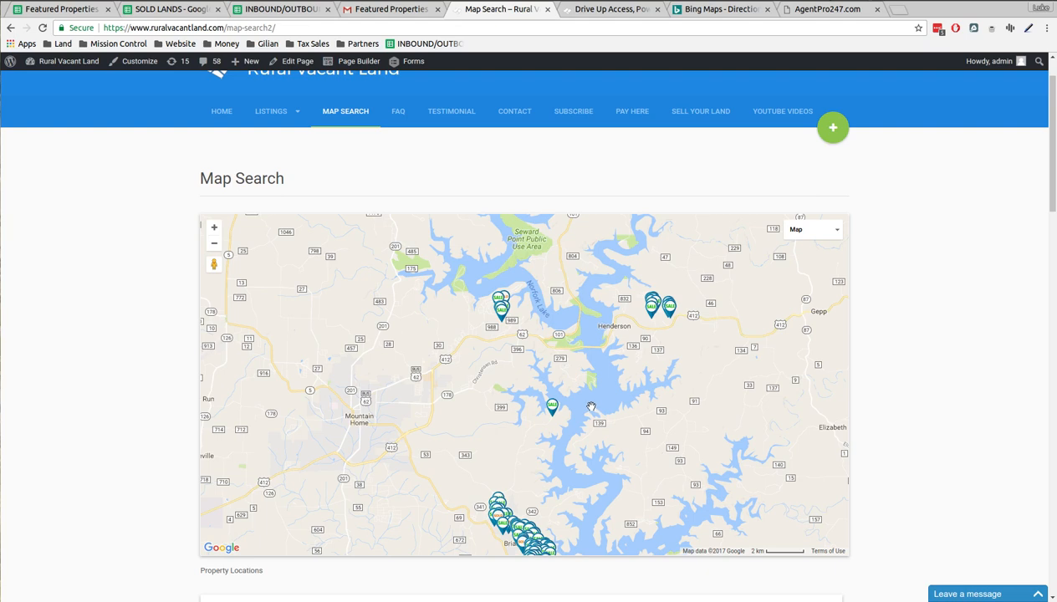
{"action": "mouse_move", "coordinate": [577, 402]}
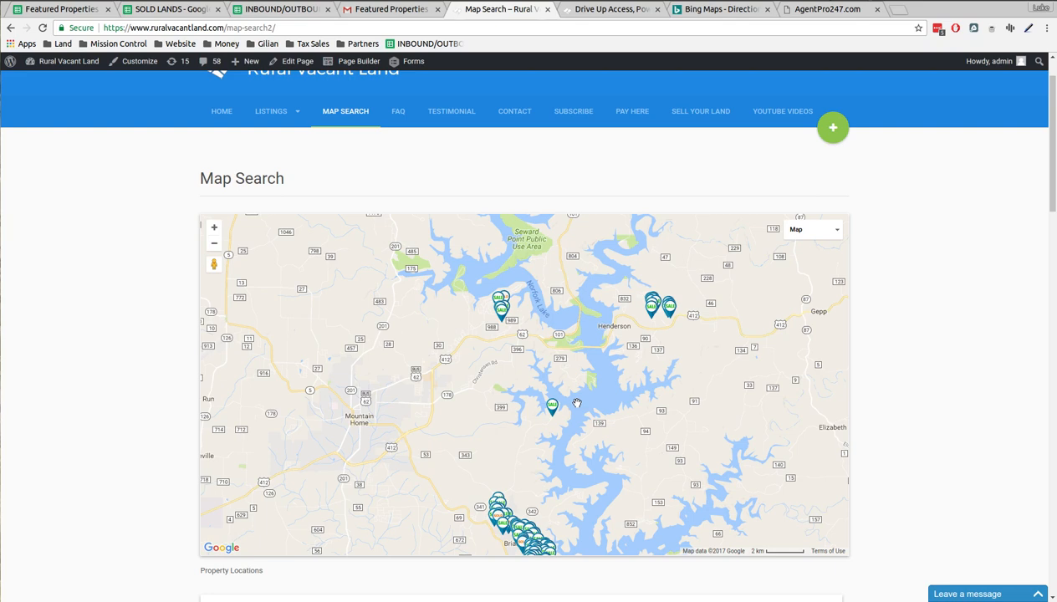
{"action": "mouse_move", "coordinate": [563, 419]}
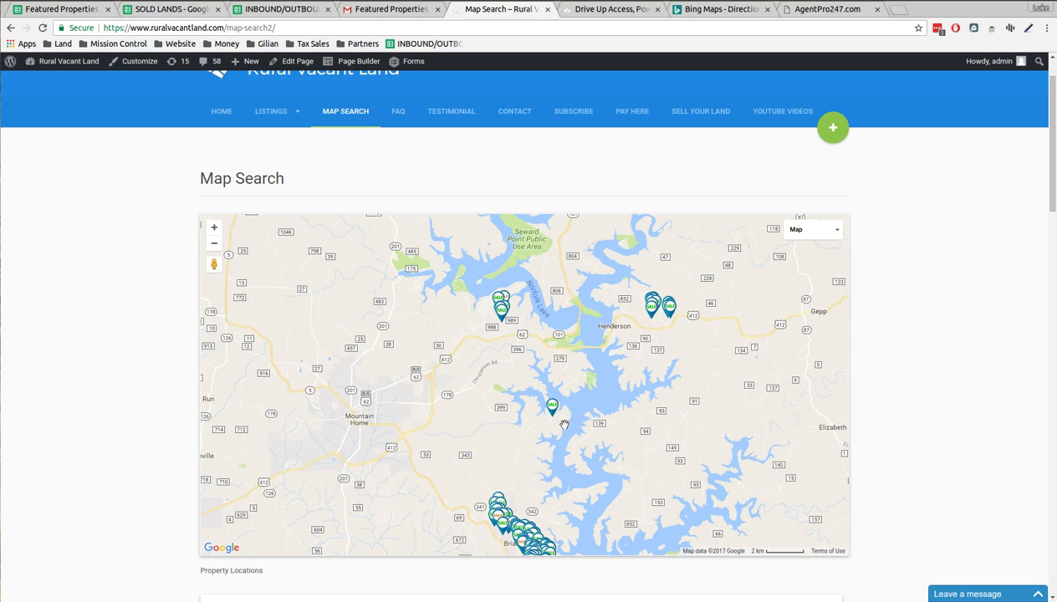
{"action": "mouse_move", "coordinate": [567, 422]}
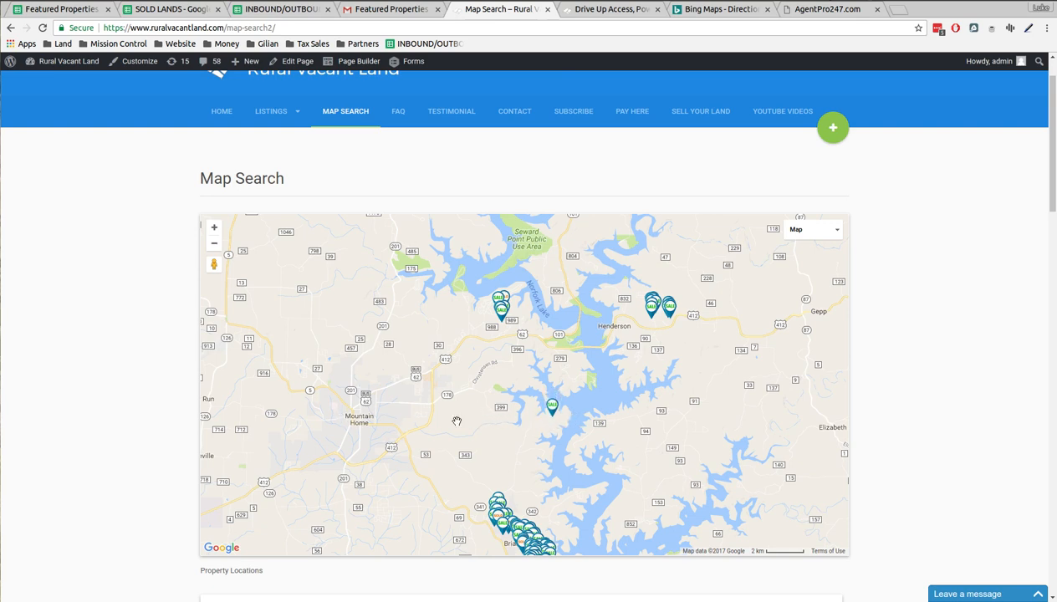
{"action": "mouse_move", "coordinate": [644, 393]}
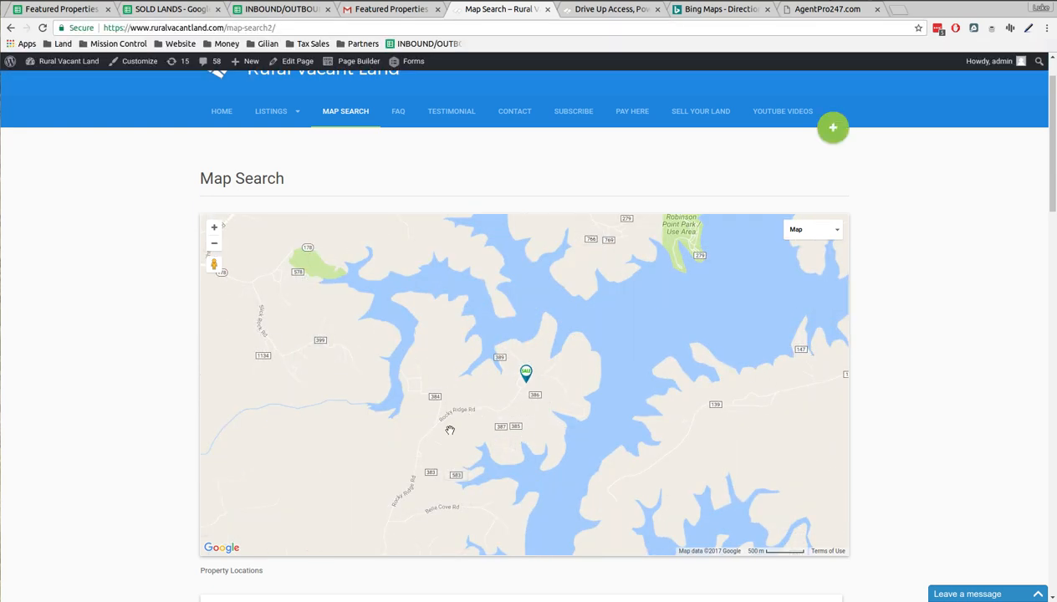
{"action": "scroll", "scroll_direction": "up", "scroll_amount": 3}
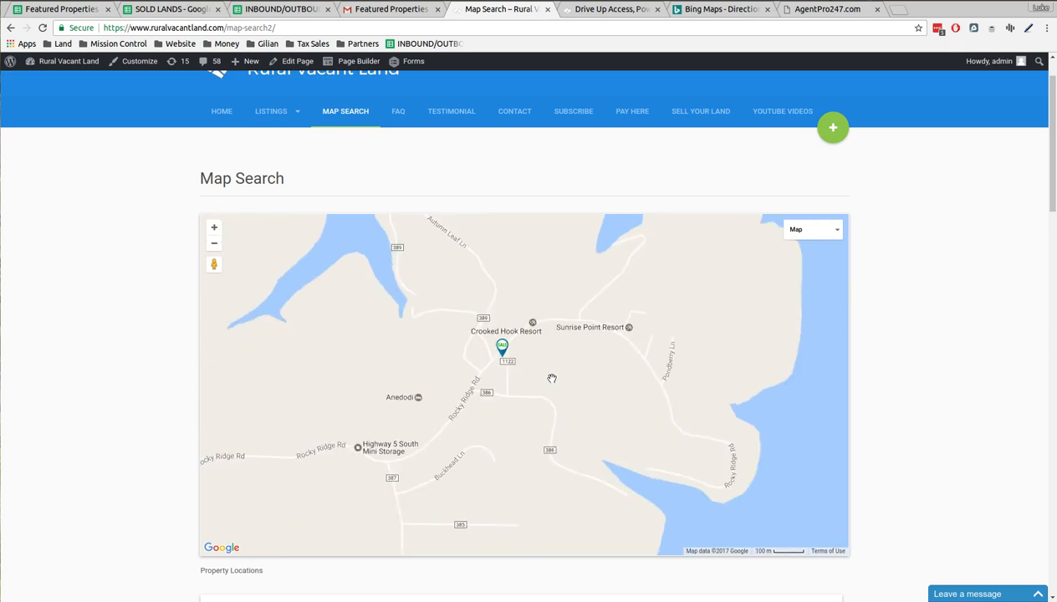
{"action": "mouse_move", "coordinate": [528, 346]}
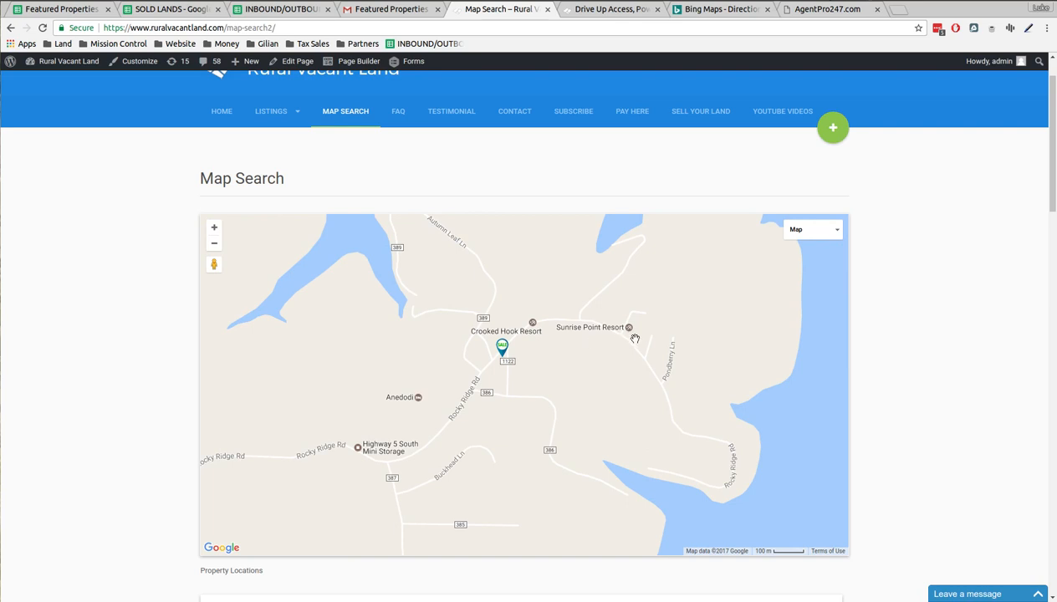
{"action": "mouse_move", "coordinate": [427, 461]}
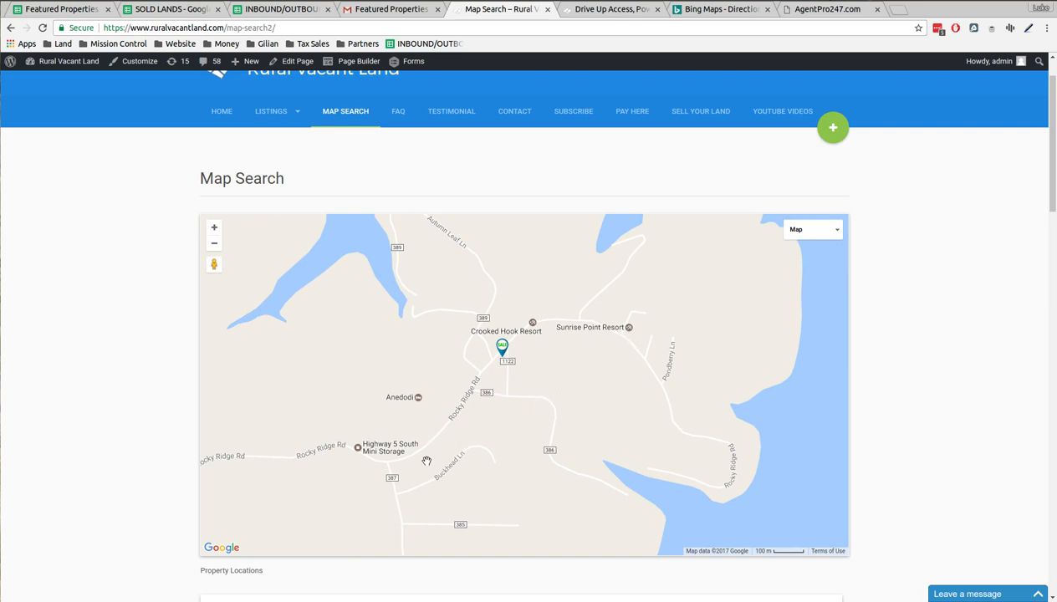
{"action": "mouse_move", "coordinate": [509, 387]}
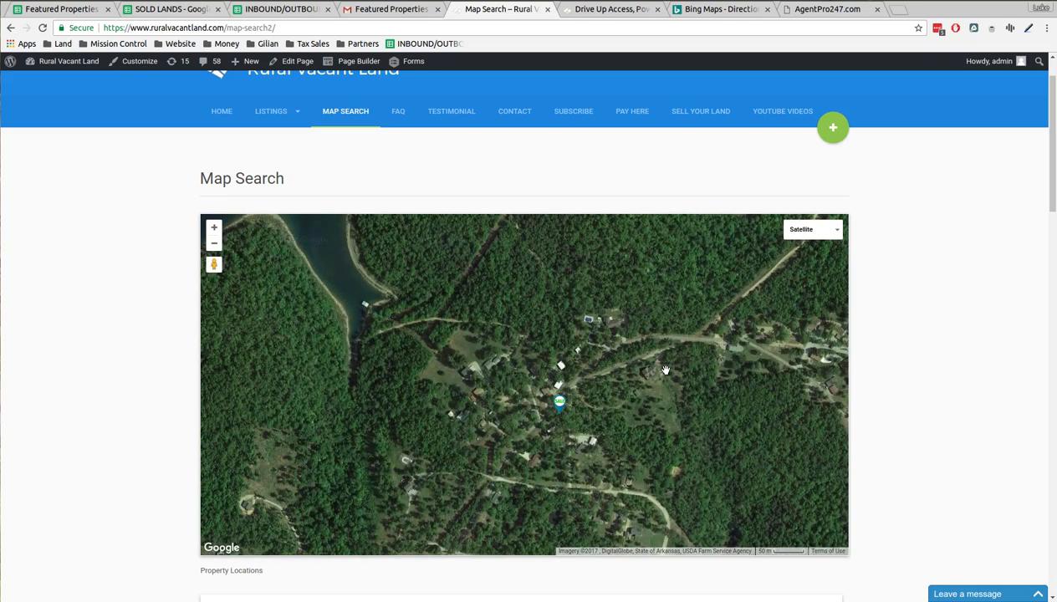
{"action": "mouse_move", "coordinate": [610, 412]}
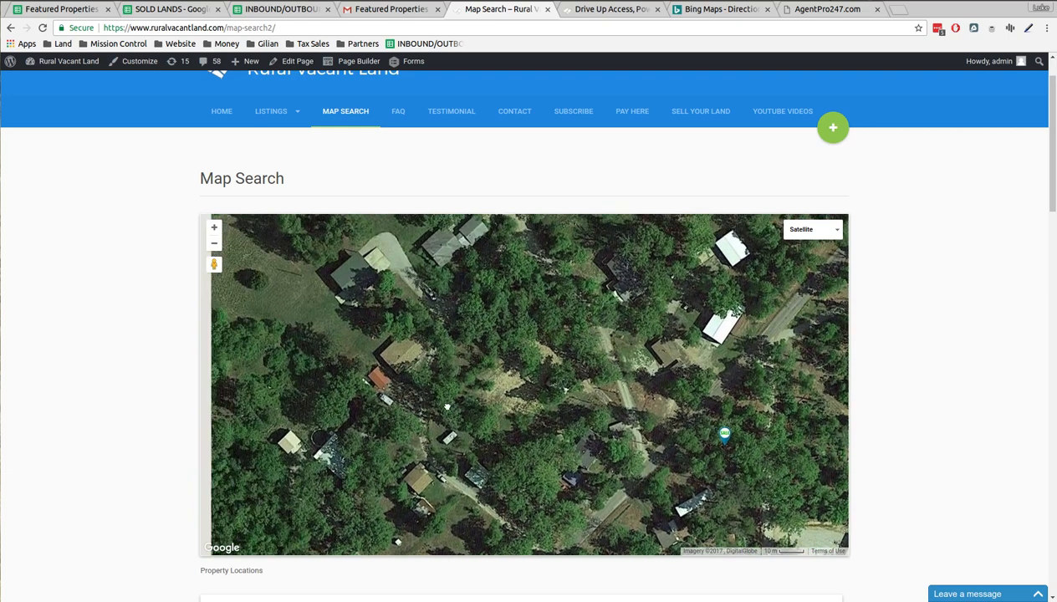
Step: Explore the satellite view along the lake shore around the listing pin, then move to AgentPro247
{"action": "left_click", "coordinate": [214, 244]}
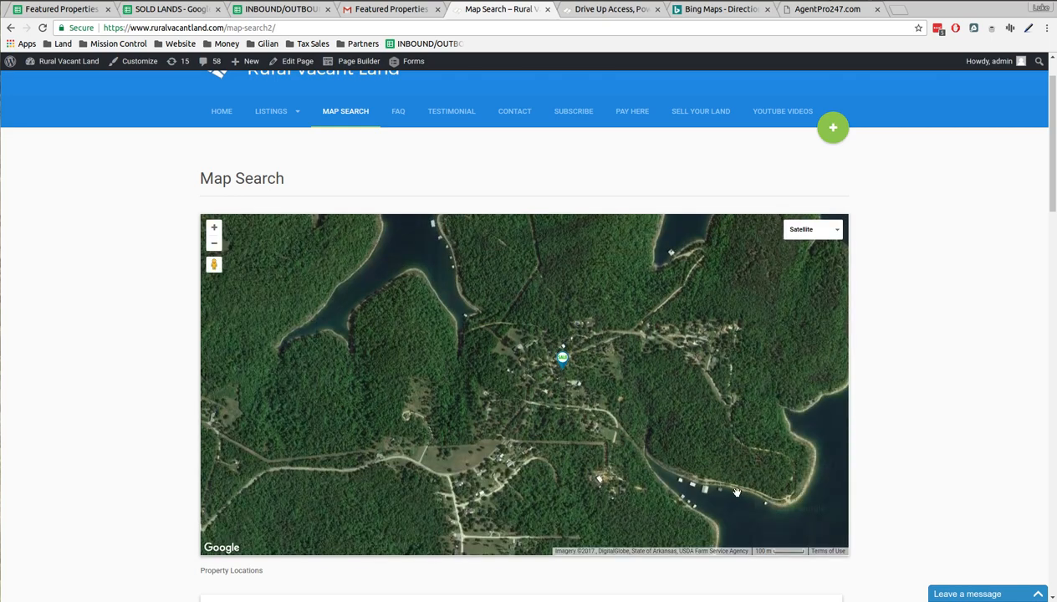
{"action": "left_click_drag", "start_coordinate": [737, 492], "coordinate": [445, 394]}
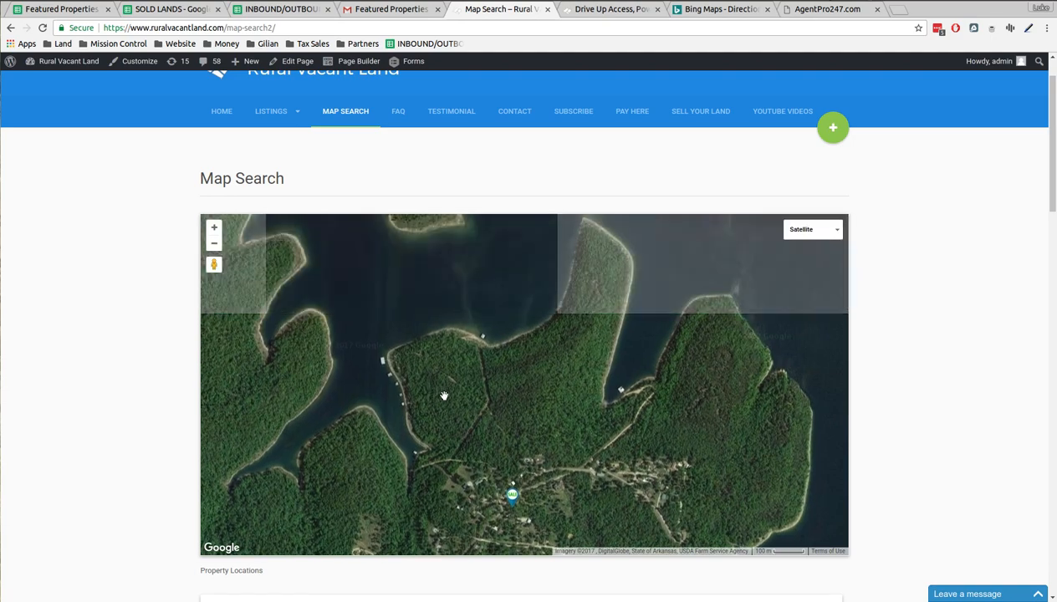
{"action": "left_click_drag", "start_coordinate": [445, 395], "coordinate": [656, 298]}
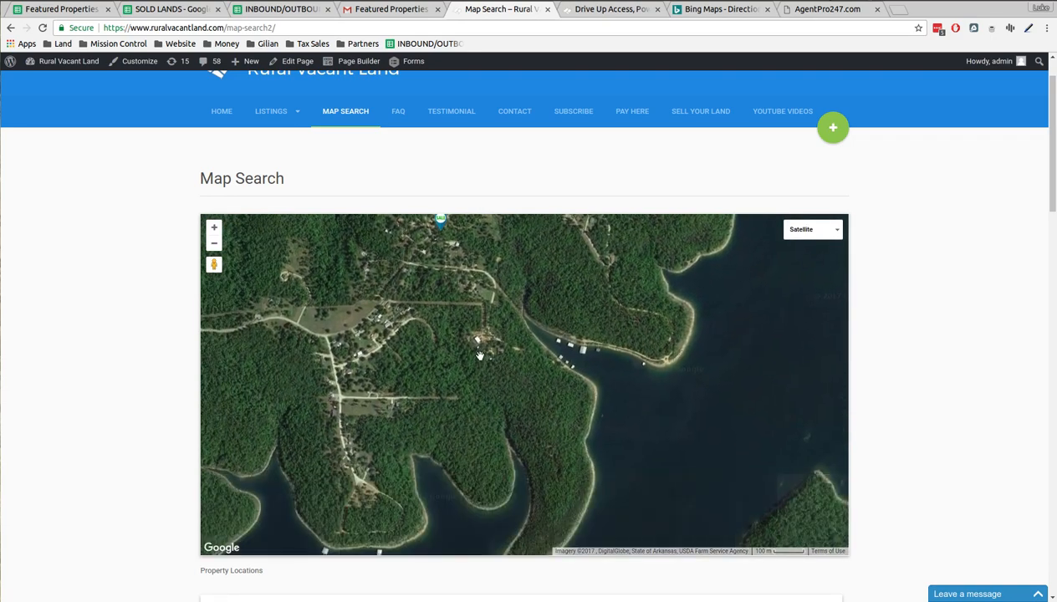
{"action": "left_click_drag", "start_coordinate": [478, 354], "coordinate": [840, 378]}
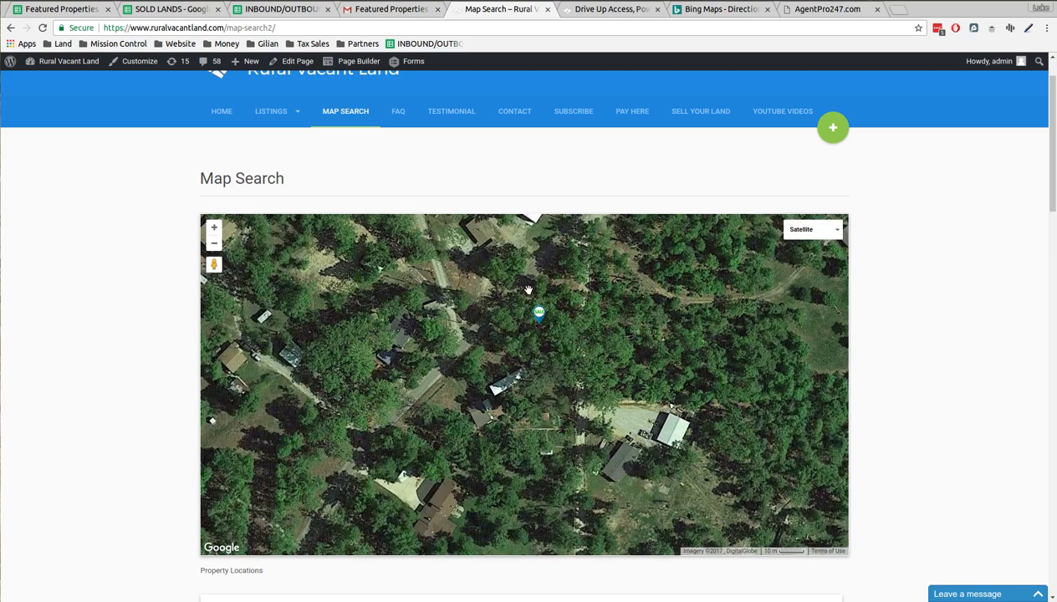
{"action": "mouse_move", "coordinate": [351, 338]}
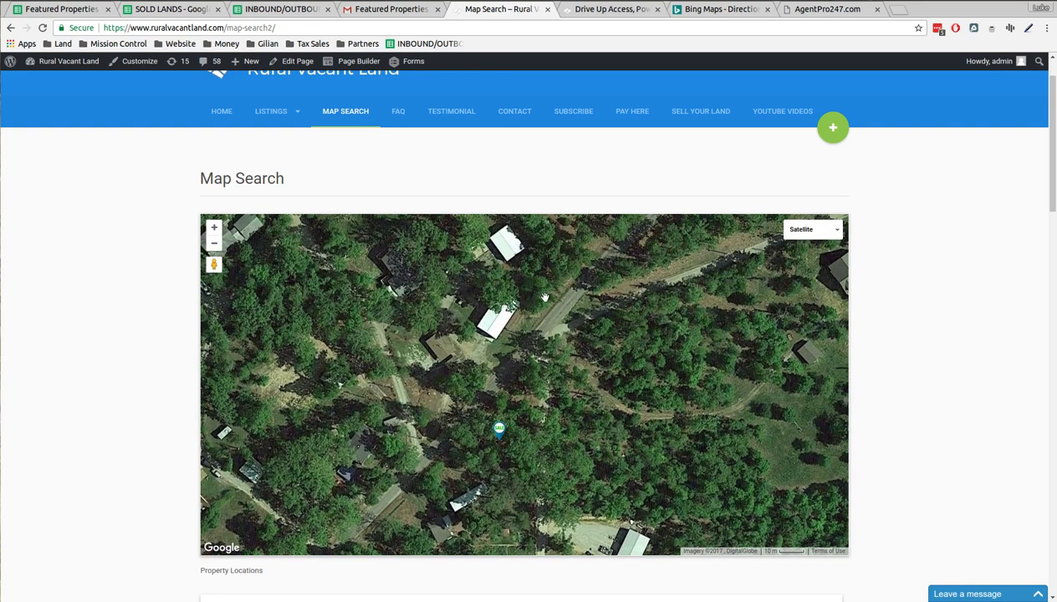
{"action": "mouse_move", "coordinate": [515, 369]}
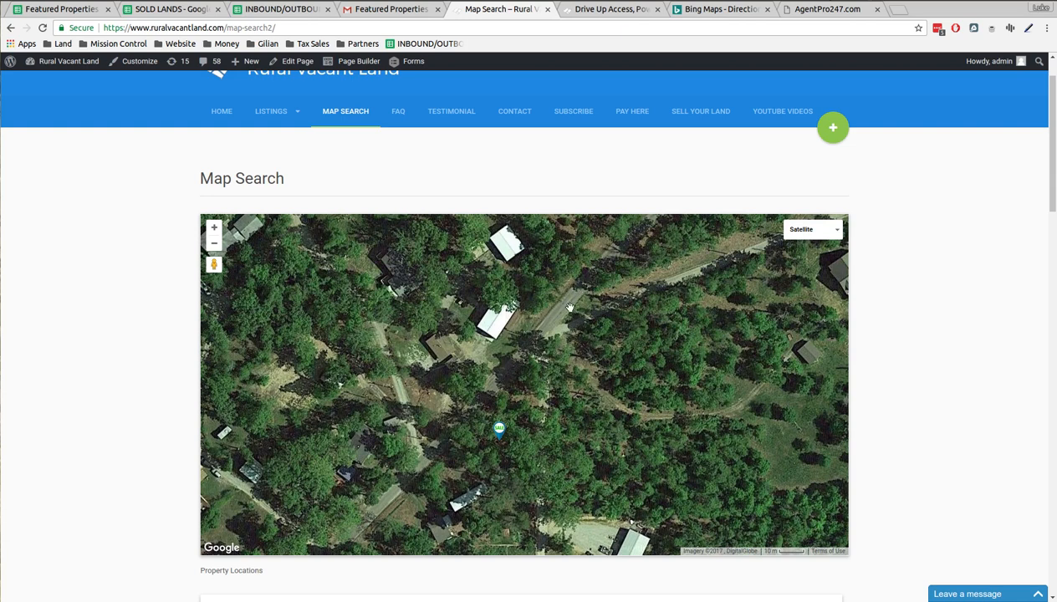
{"action": "mouse_move", "coordinate": [478, 408]}
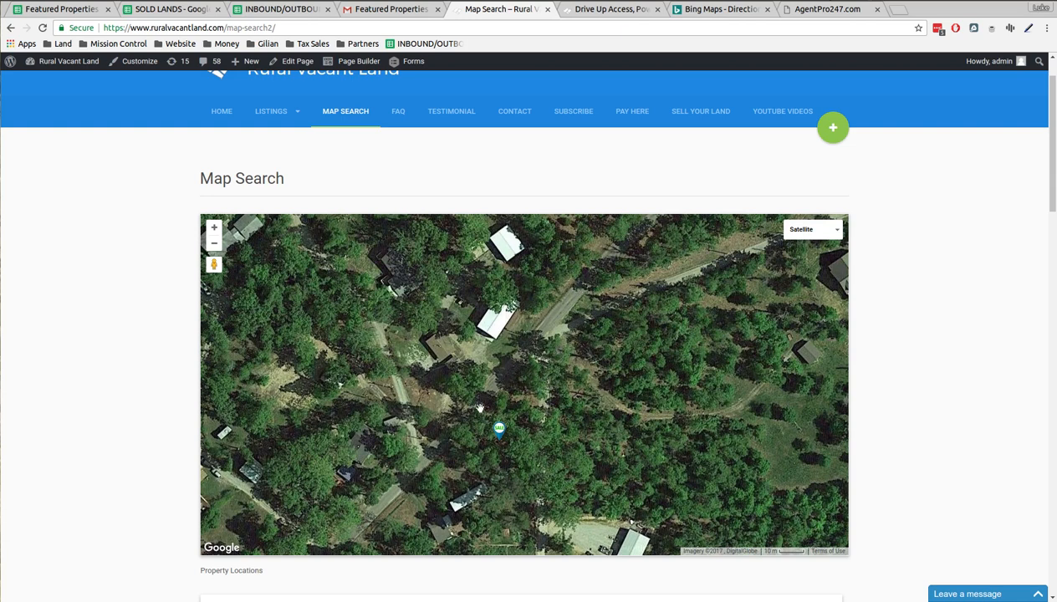
{"action": "mouse_move", "coordinate": [515, 447]}
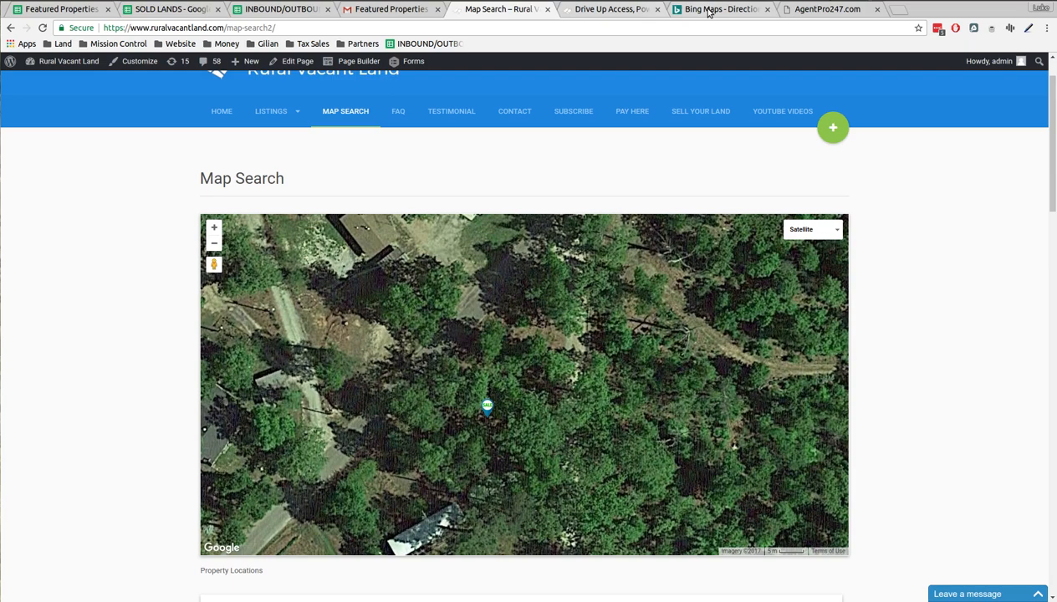
{"action": "left_click", "coordinate": [827, 10]}
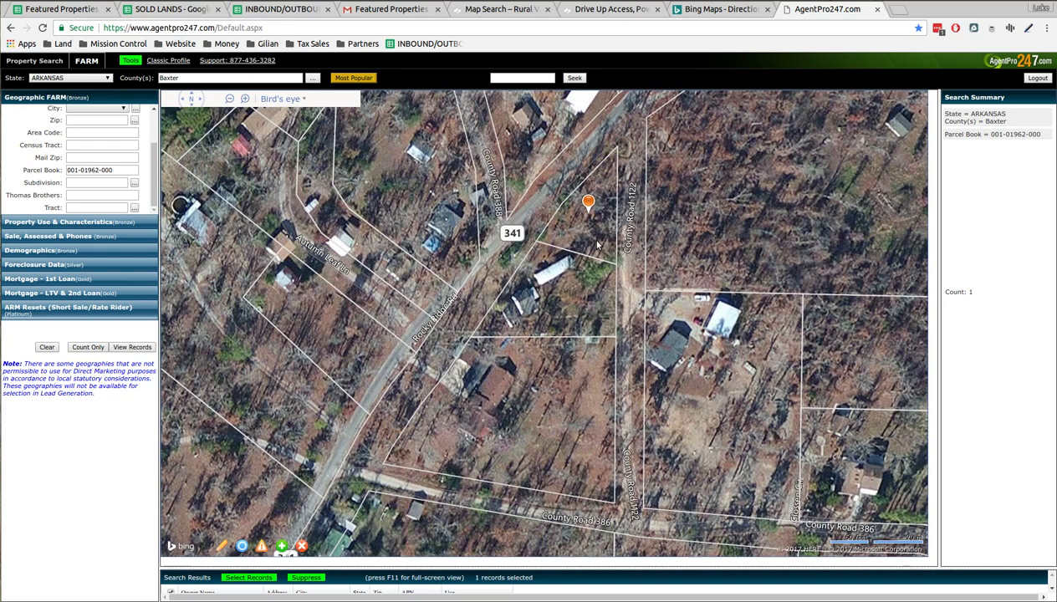
{"action": "mouse_move", "coordinate": [565, 227]}
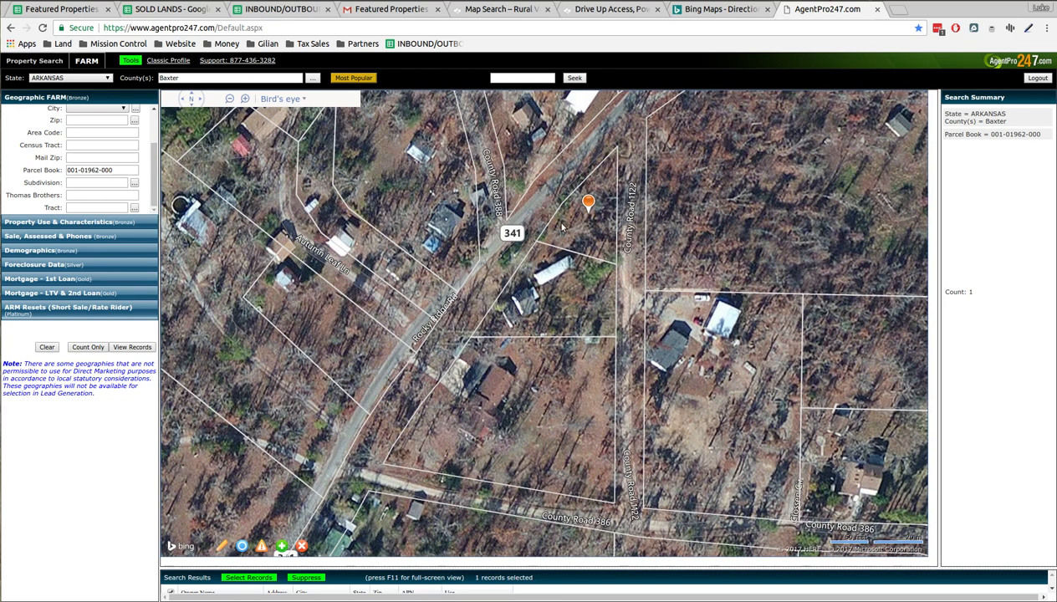
{"action": "mouse_move", "coordinate": [612, 265]}
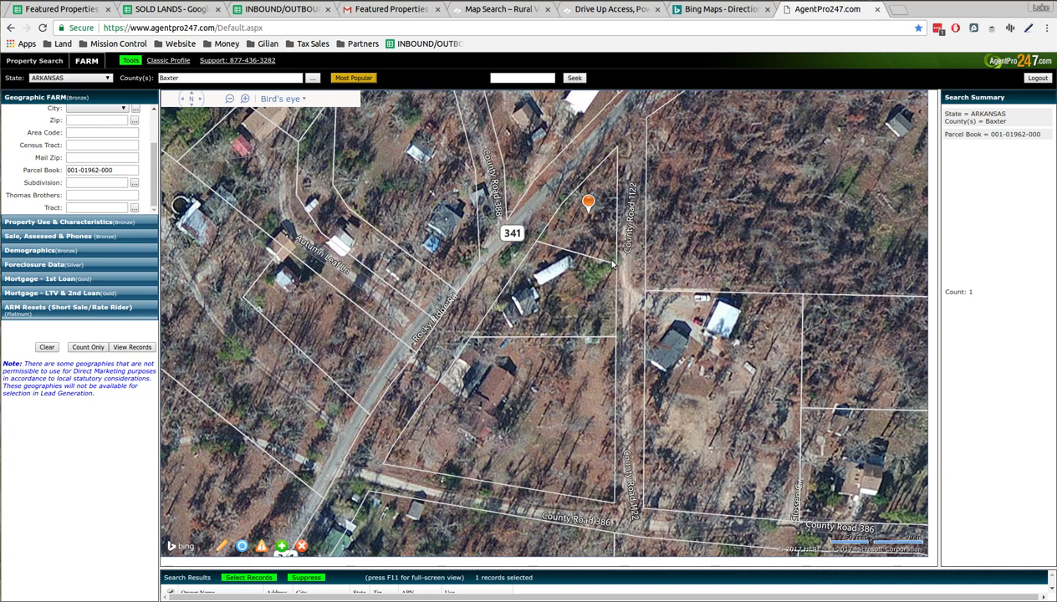
{"action": "mouse_move", "coordinate": [639, 225]}
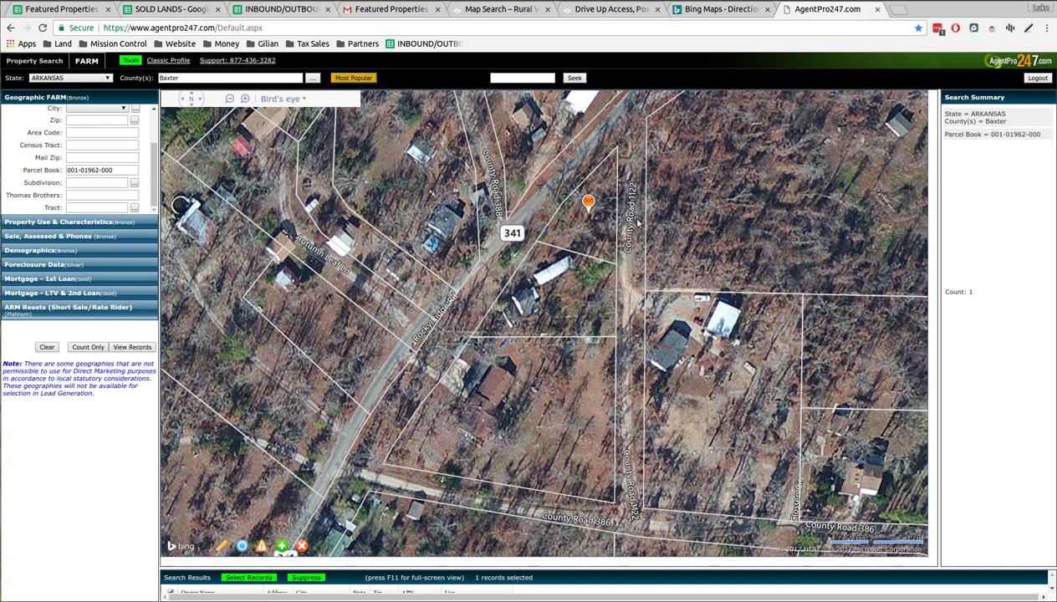
{"action": "mouse_move", "coordinate": [393, 343]}
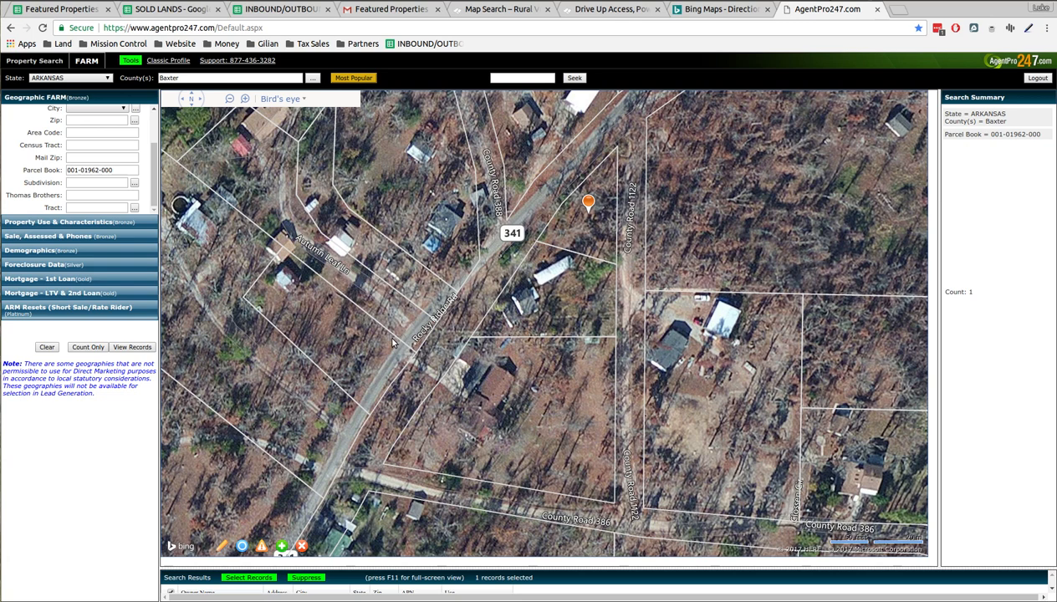
{"action": "mouse_move", "coordinate": [634, 114]}
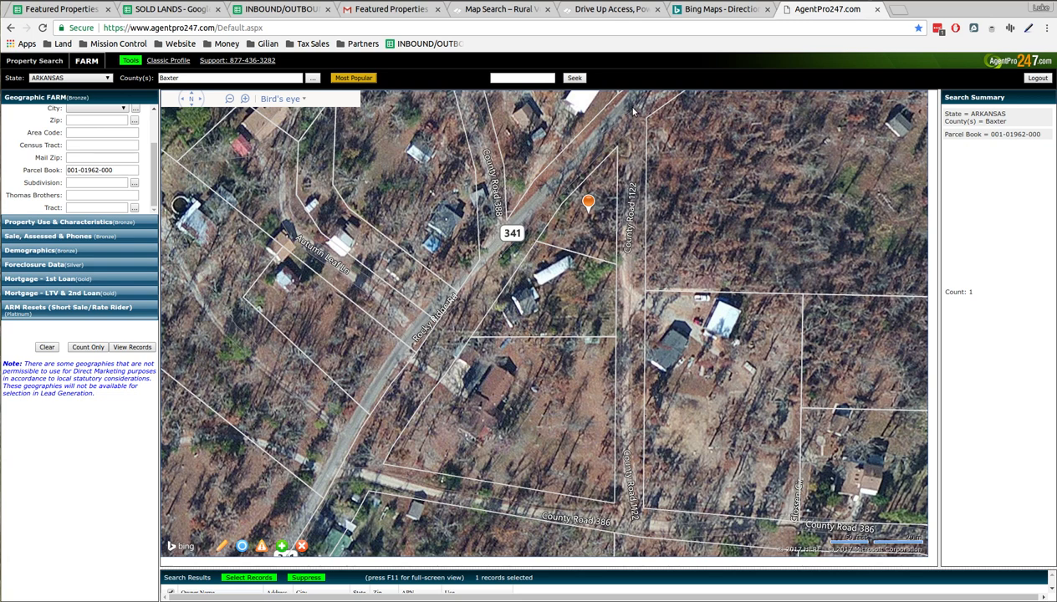
{"action": "mouse_move", "coordinate": [615, 124]}
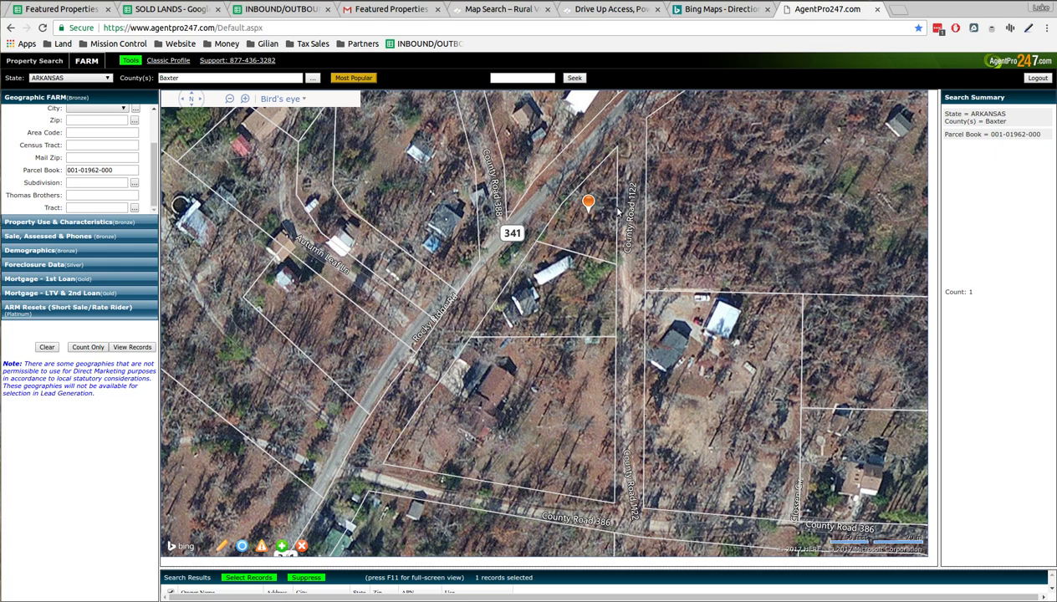
{"action": "mouse_move", "coordinate": [628, 233]}
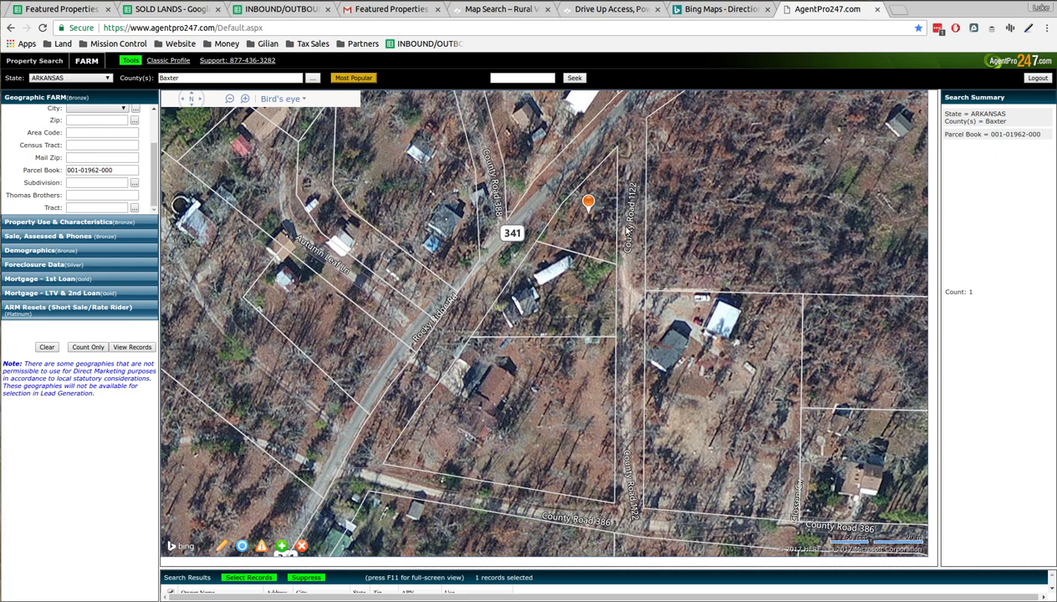
{"action": "left_click", "coordinate": [588, 203]}
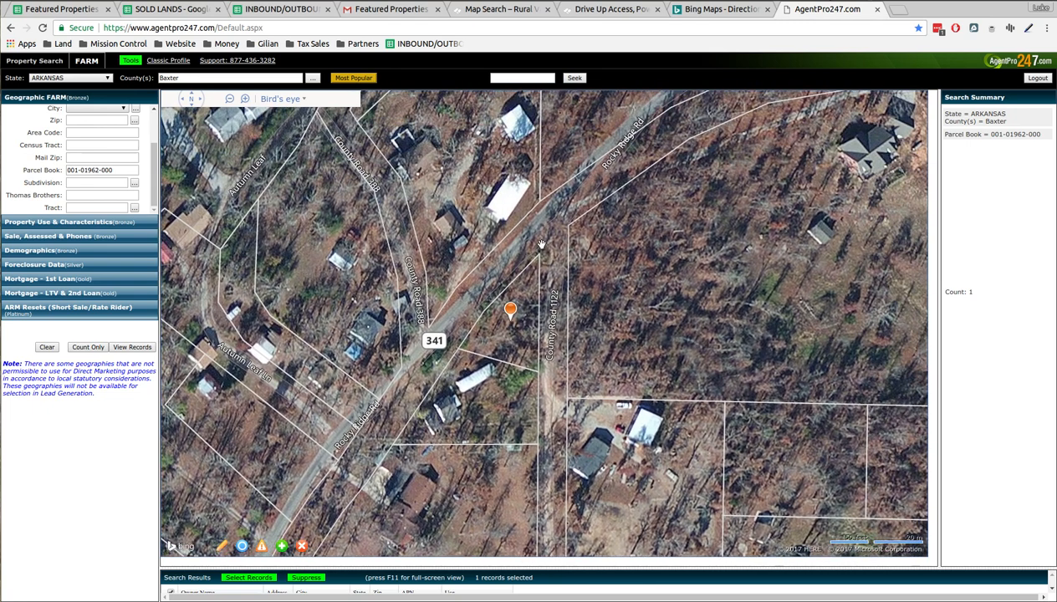
{"action": "mouse_move", "coordinate": [471, 271]}
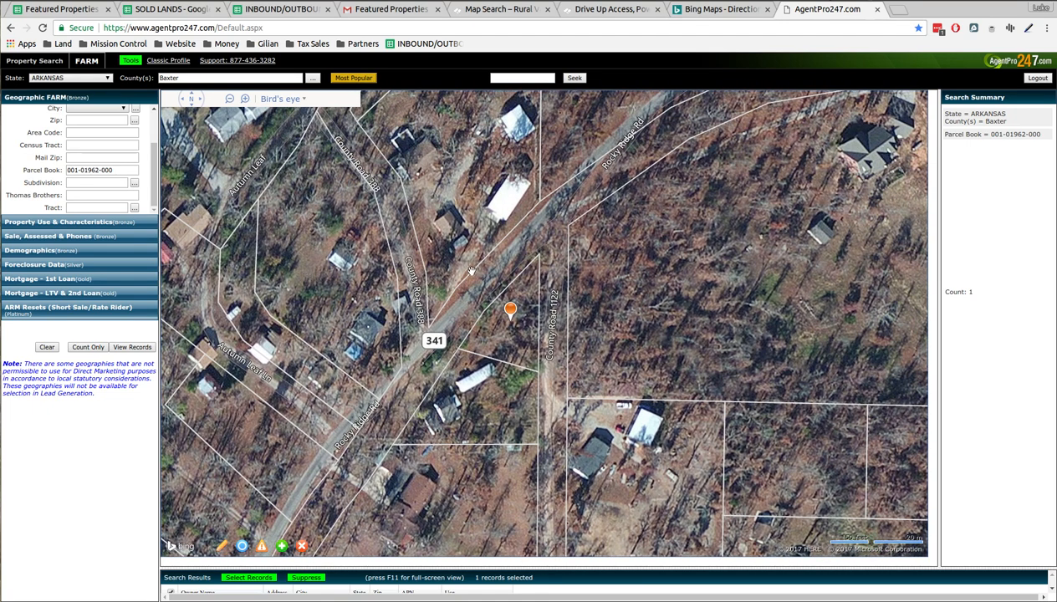
{"action": "mouse_move", "coordinate": [458, 308]}
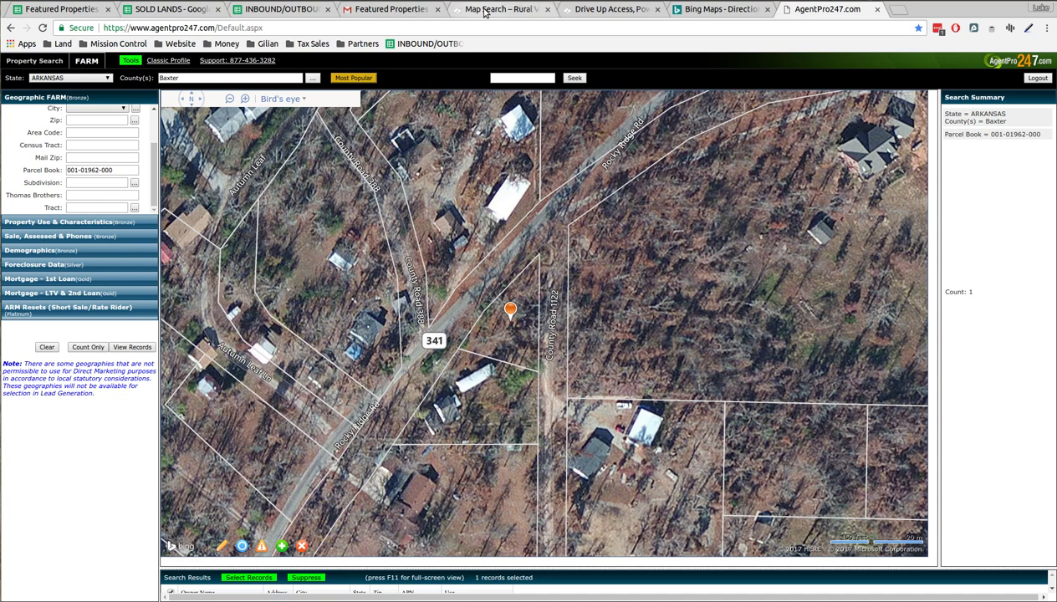
{"action": "left_click", "coordinate": [499, 10]}
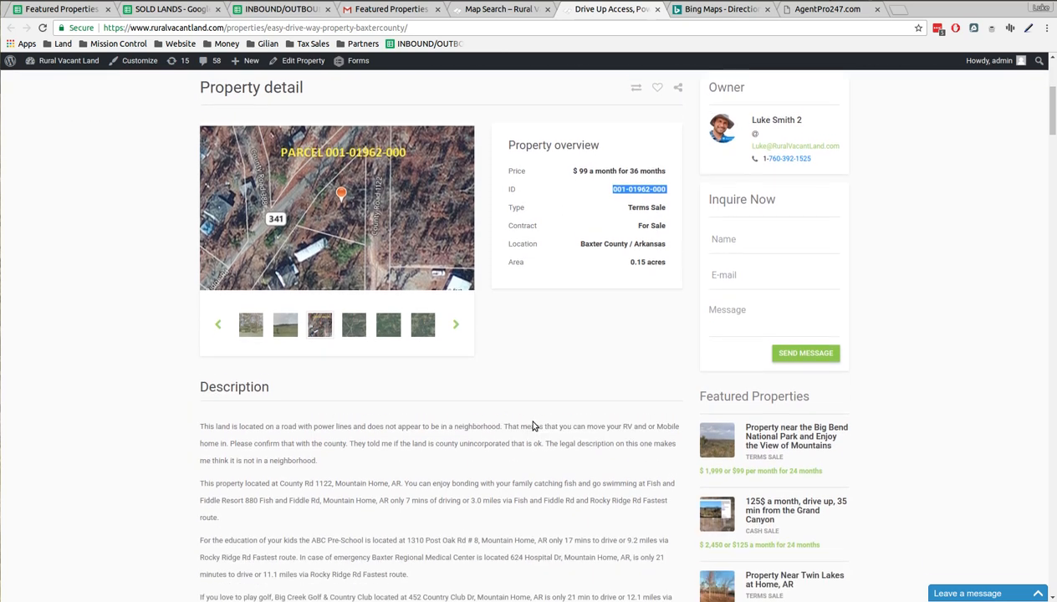
Step: Scroll through the listing's nearby-amenity photos, including the Postal Service and Walmart
{"action": "scroll", "scroll_direction": "down", "scroll_amount": 3}
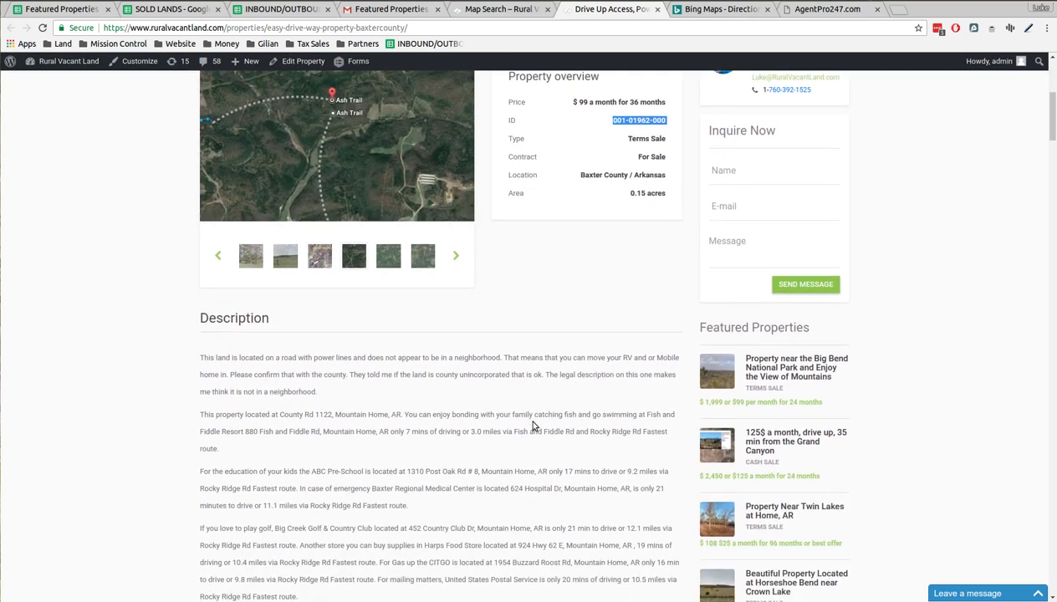
{"action": "scroll", "scroll_direction": "down", "scroll_amount": 3}
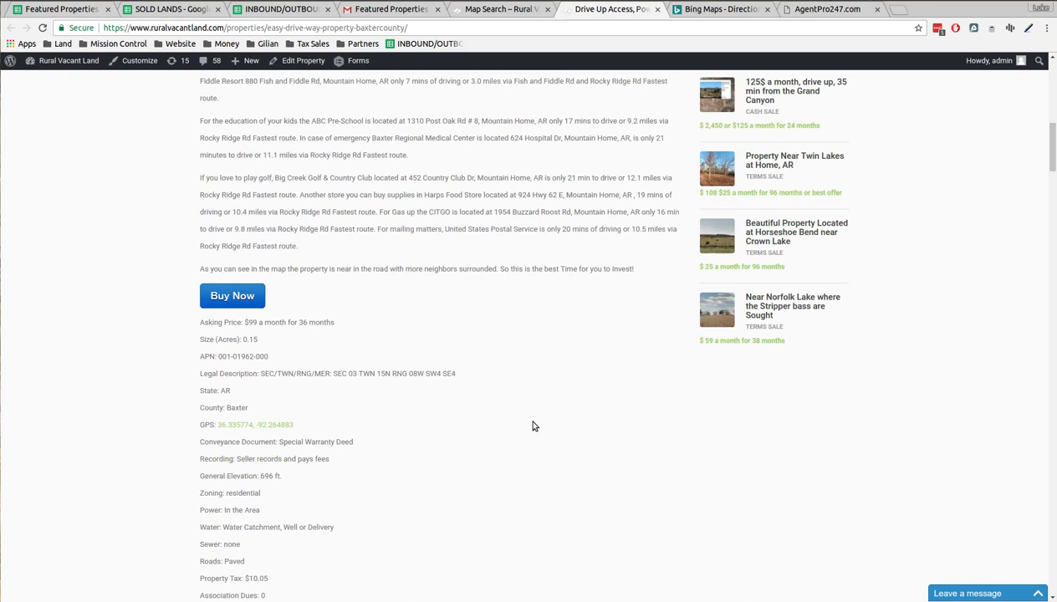
{"action": "scroll", "scroll_direction": "down", "scroll_amount": 3}
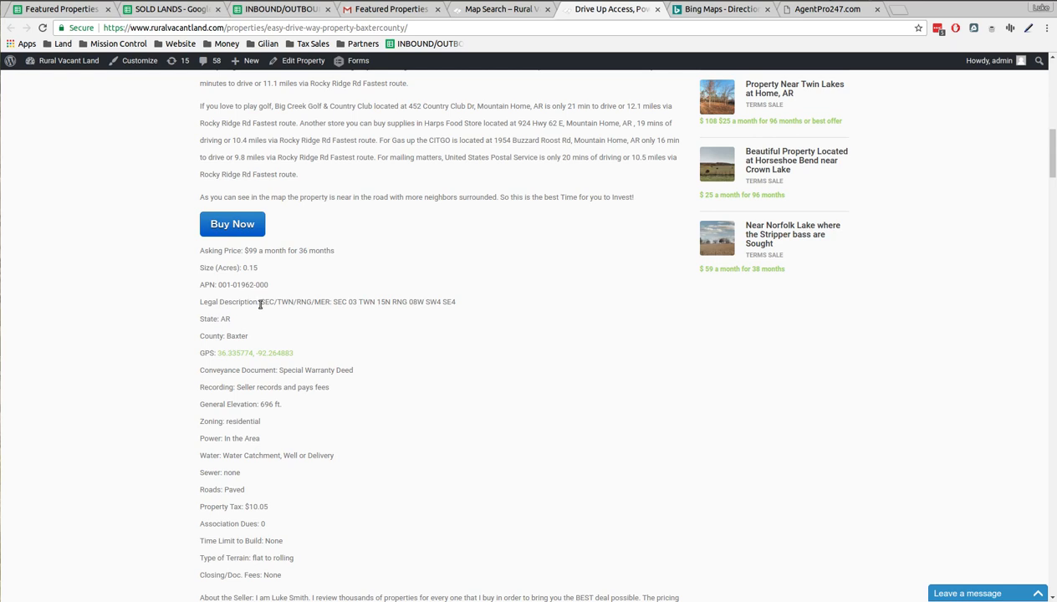
{"action": "mouse_move", "coordinate": [291, 305]}
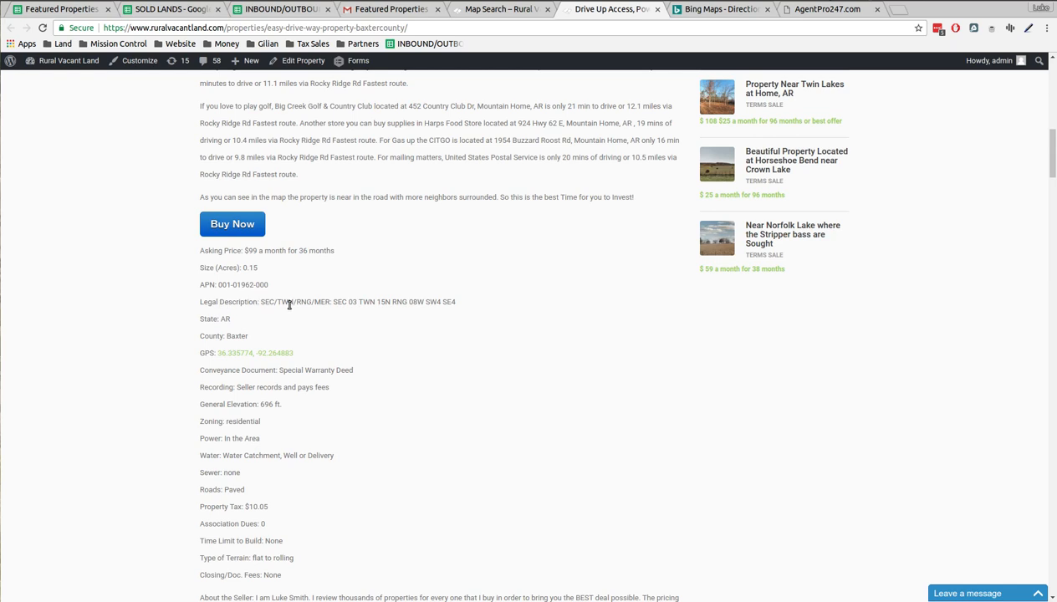
{"action": "mouse_move", "coordinate": [260, 301]}
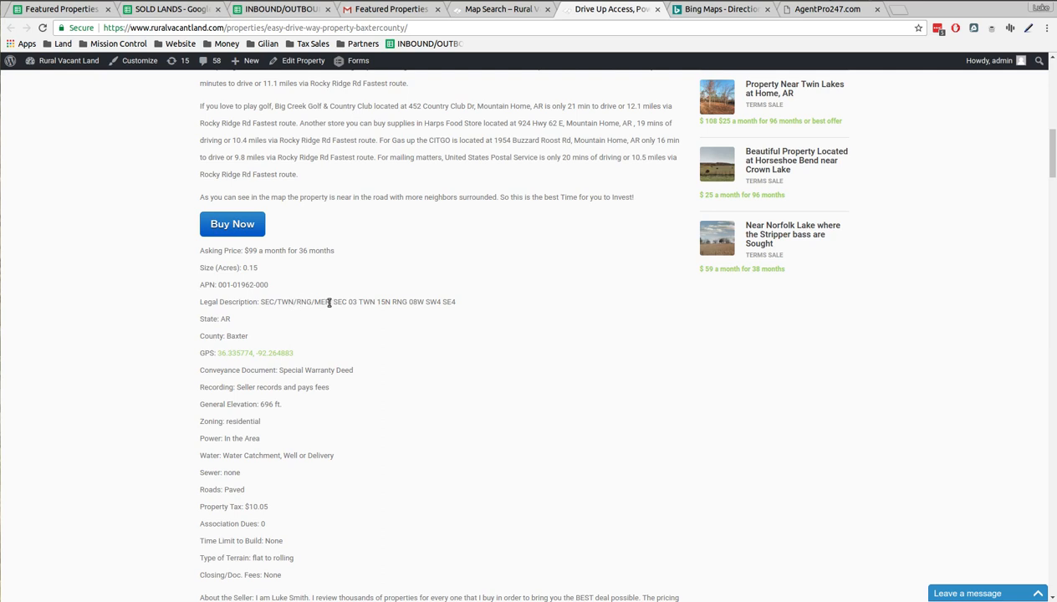
{"action": "mouse_move", "coordinate": [482, 311]}
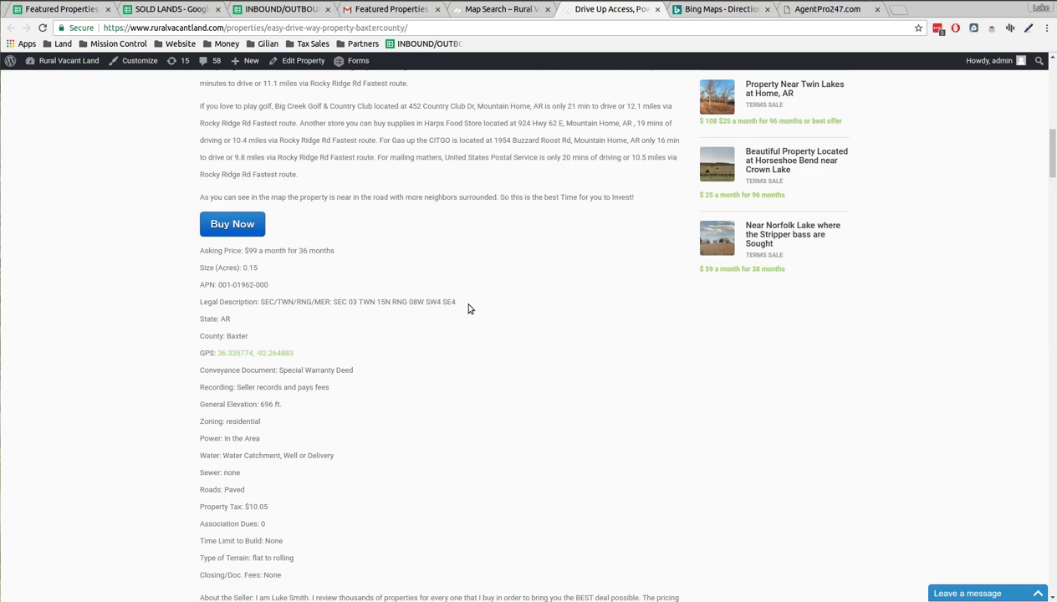
{"action": "scroll", "scroll_direction": "down", "scroll_amount": 3}
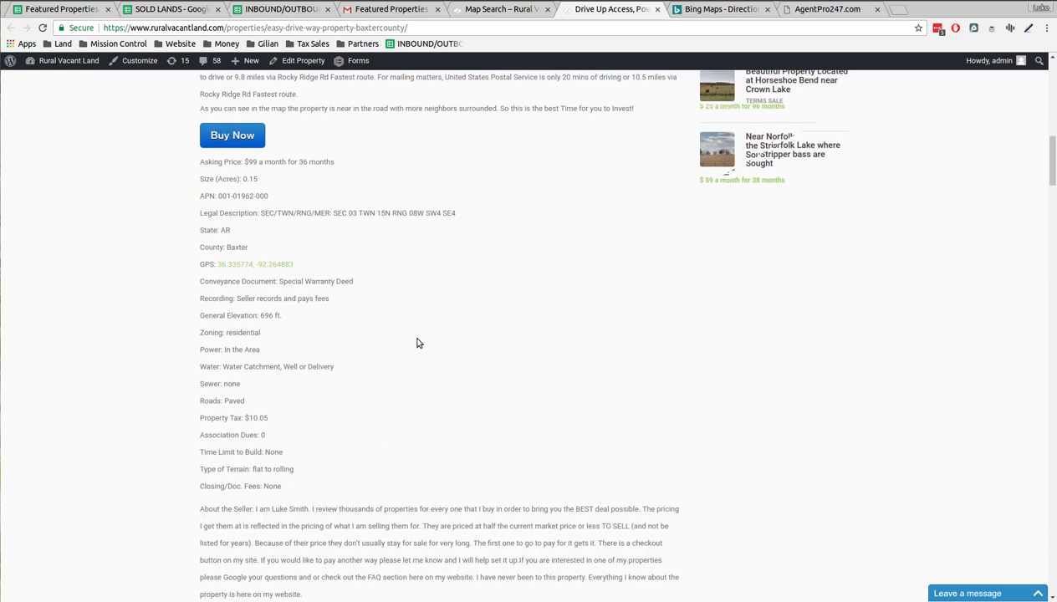
{"action": "scroll", "scroll_direction": "down", "scroll_amount": 3}
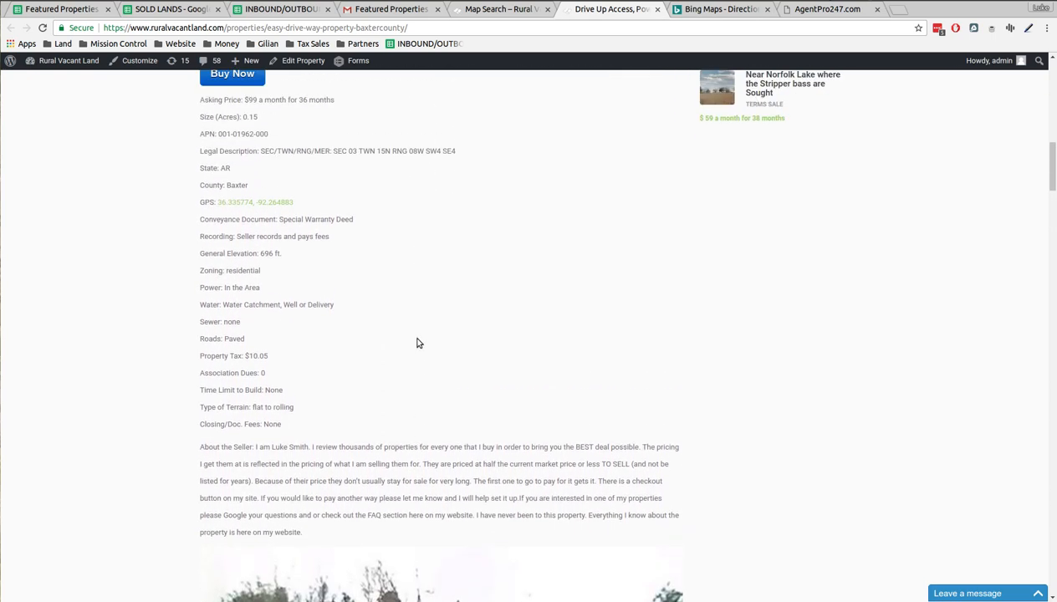
{"action": "mouse_move", "coordinate": [506, 344]}
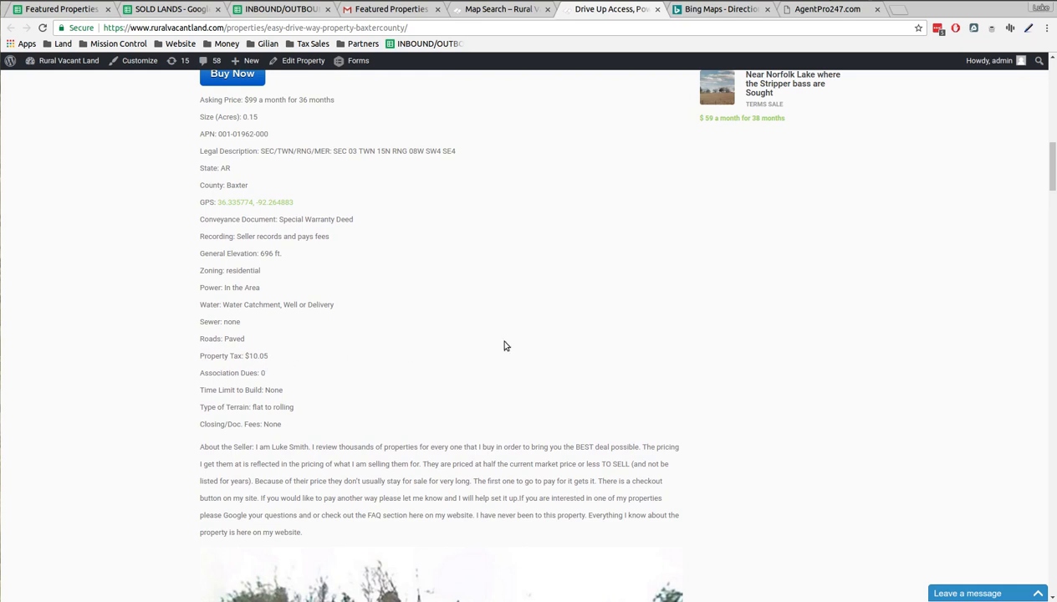
{"action": "scroll", "scroll_direction": "down", "scroll_amount": 3}
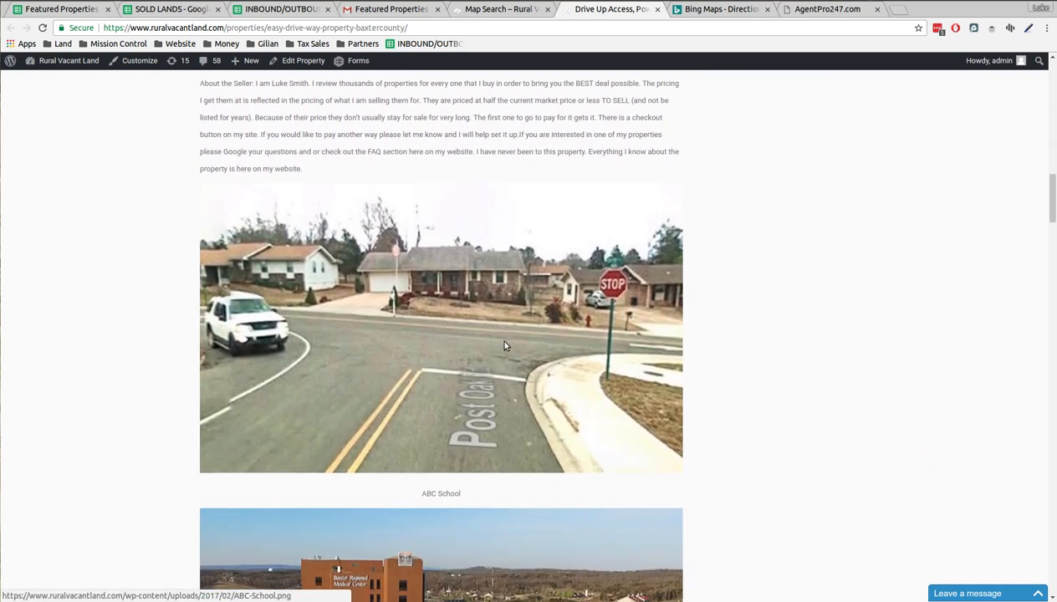
{"action": "scroll", "scroll_direction": "down", "scroll_amount": 3}
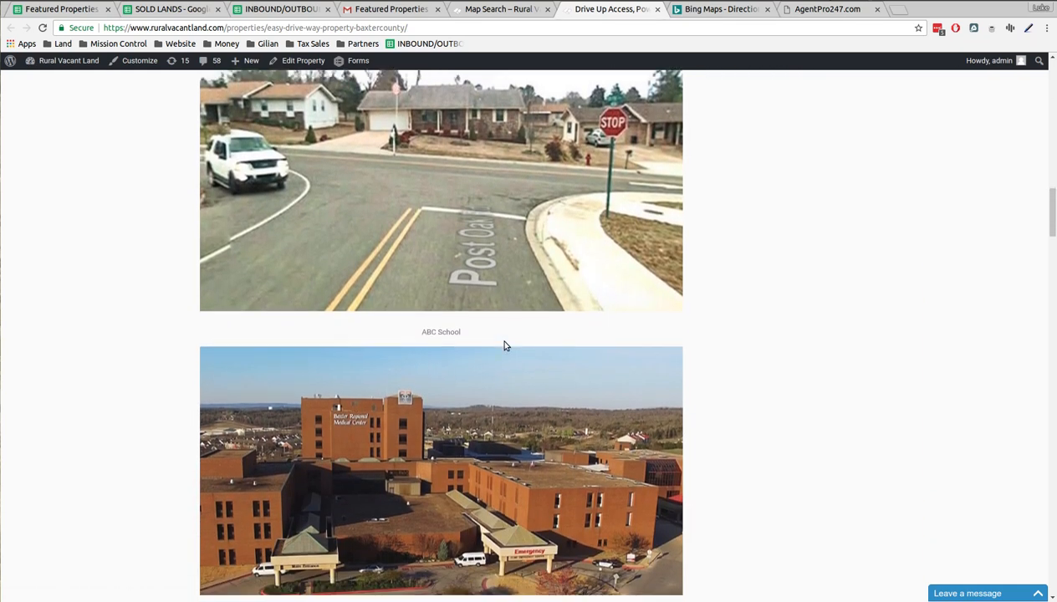
{"action": "scroll", "scroll_direction": "down", "scroll_amount": 3}
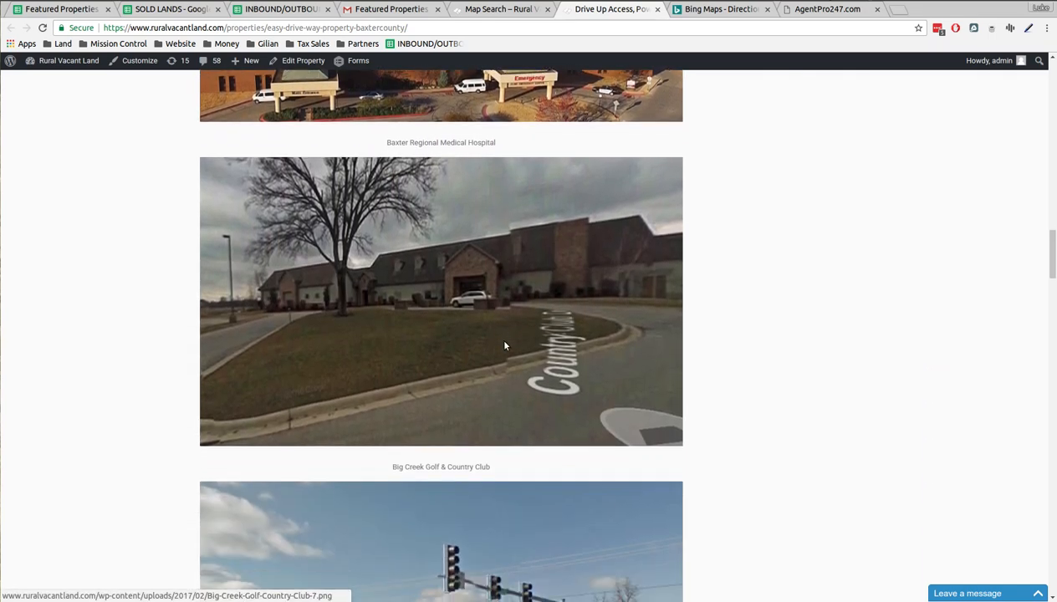
{"action": "scroll", "scroll_direction": "down", "scroll_amount": 3}
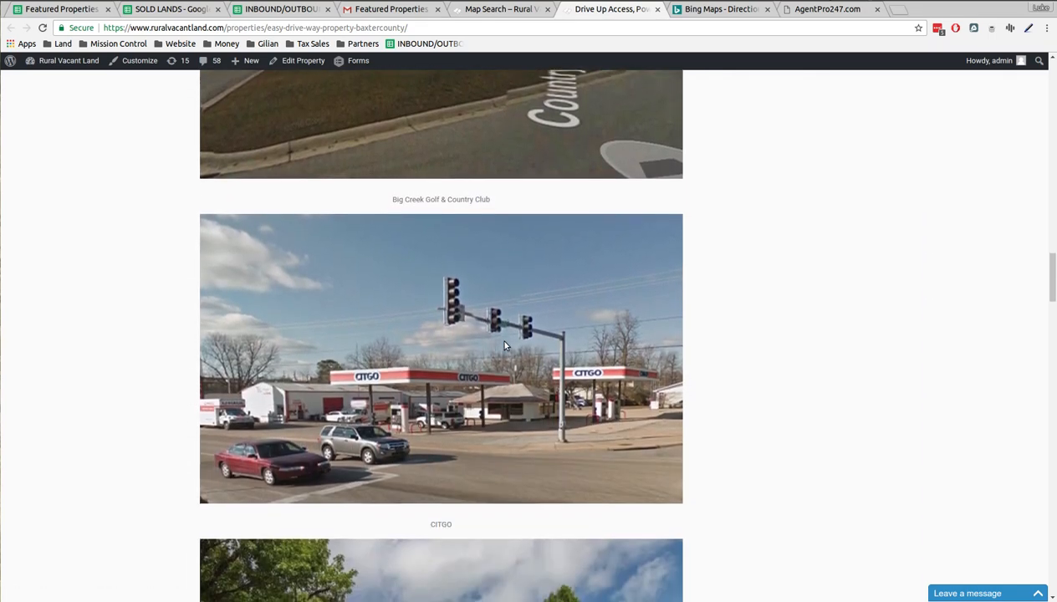
{"action": "scroll", "scroll_direction": "down", "scroll_amount": 3}
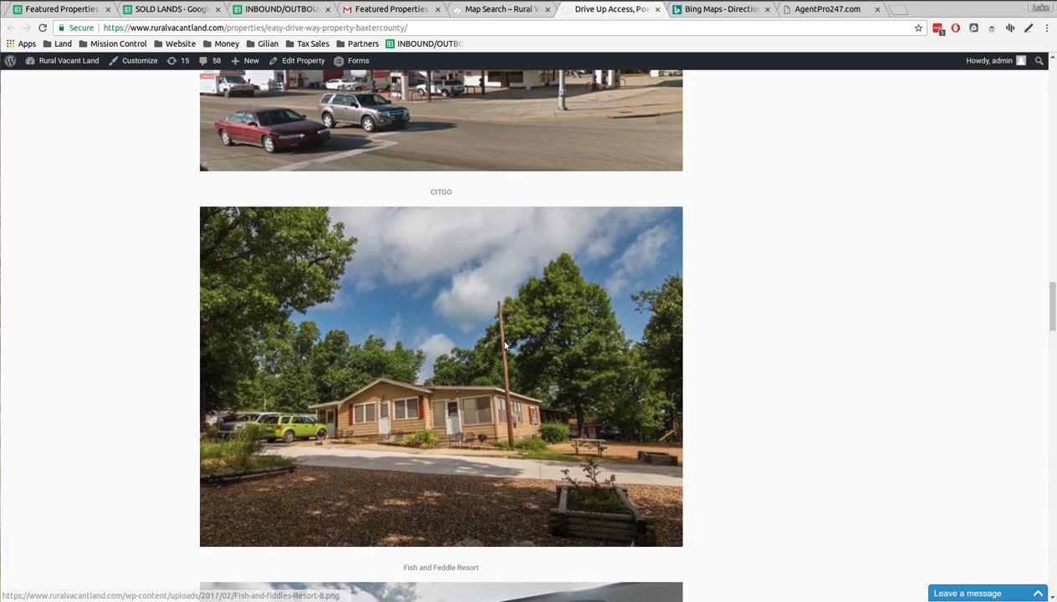
{"action": "scroll", "scroll_direction": "down", "scroll_amount": 3}
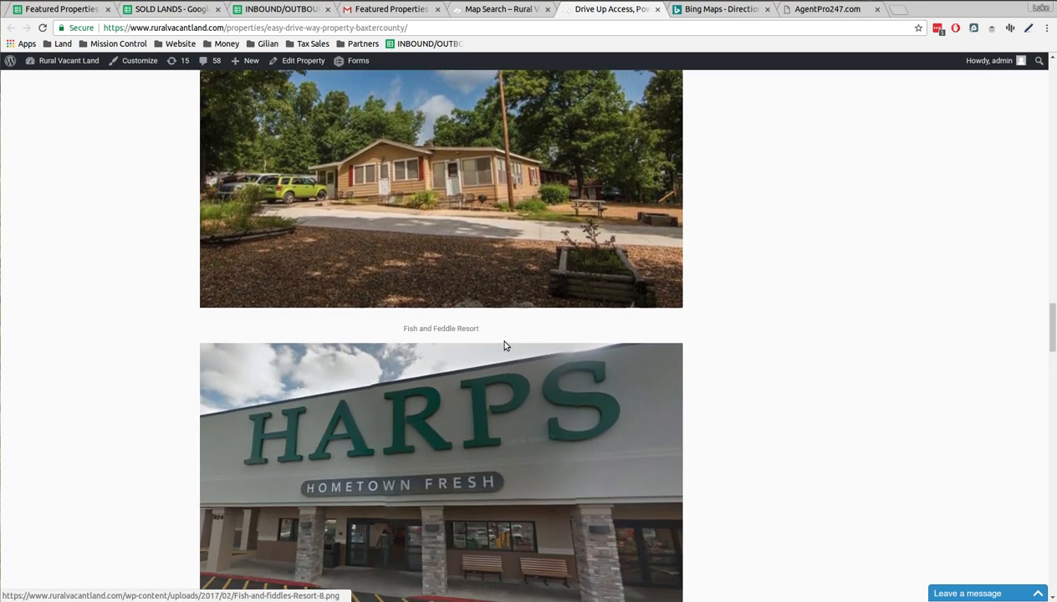
{"action": "scroll", "scroll_direction": "down", "scroll_amount": 3}
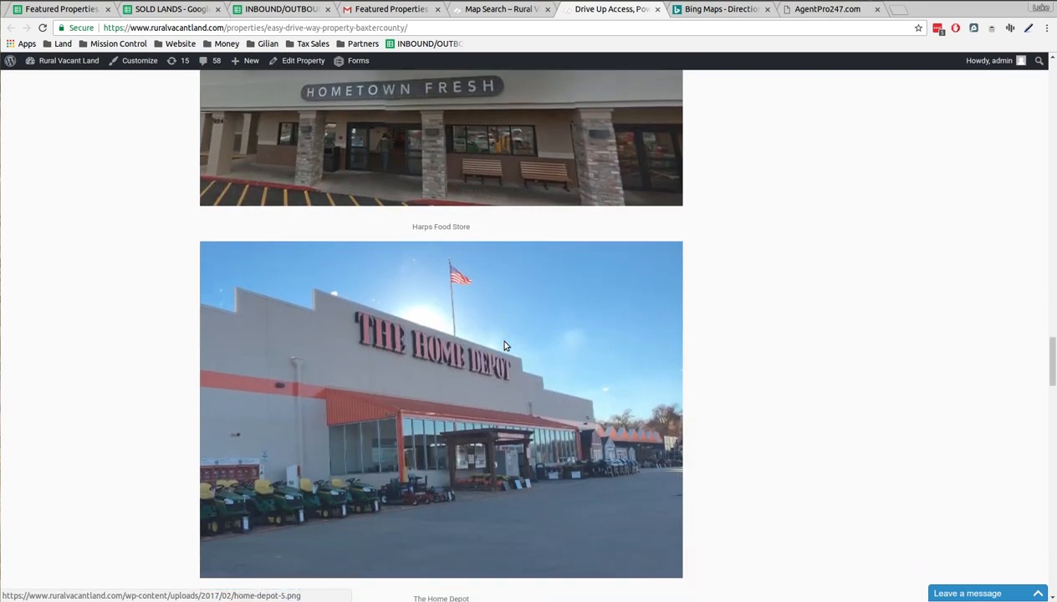
{"action": "scroll", "scroll_direction": "down", "scroll_amount": 3}
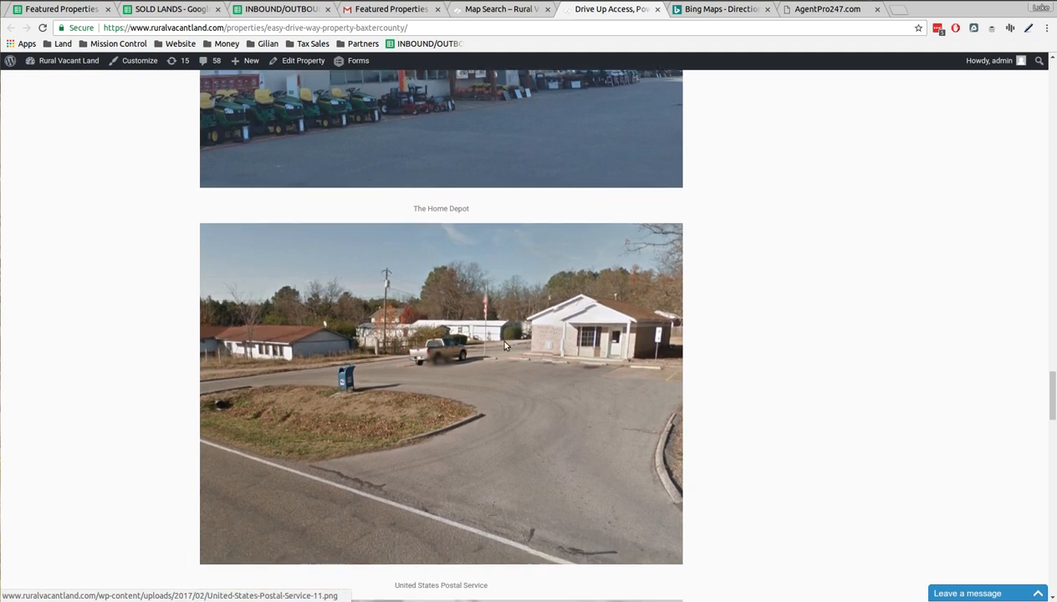
{"action": "scroll", "scroll_direction": "down", "scroll_amount": 3}
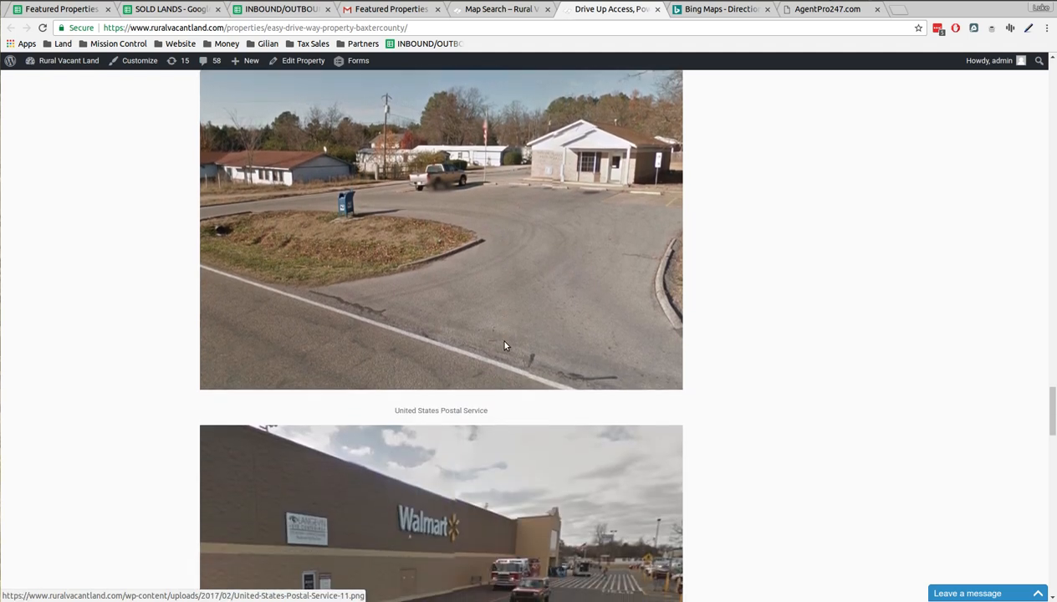
{"action": "scroll", "scroll_direction": "down", "scroll_amount": 3}
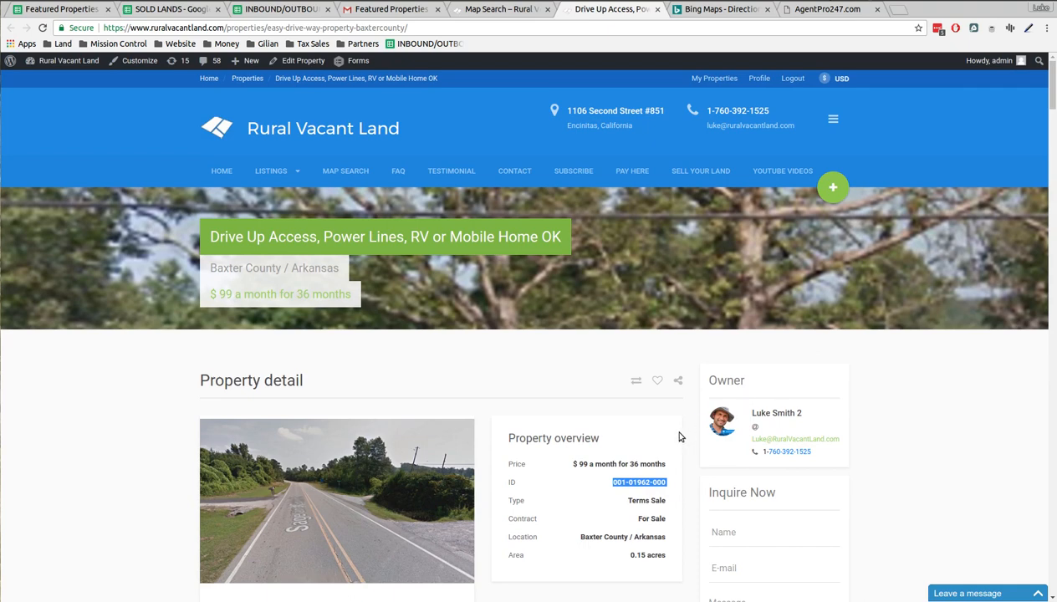
{"action": "mouse_move", "coordinate": [589, 499]}
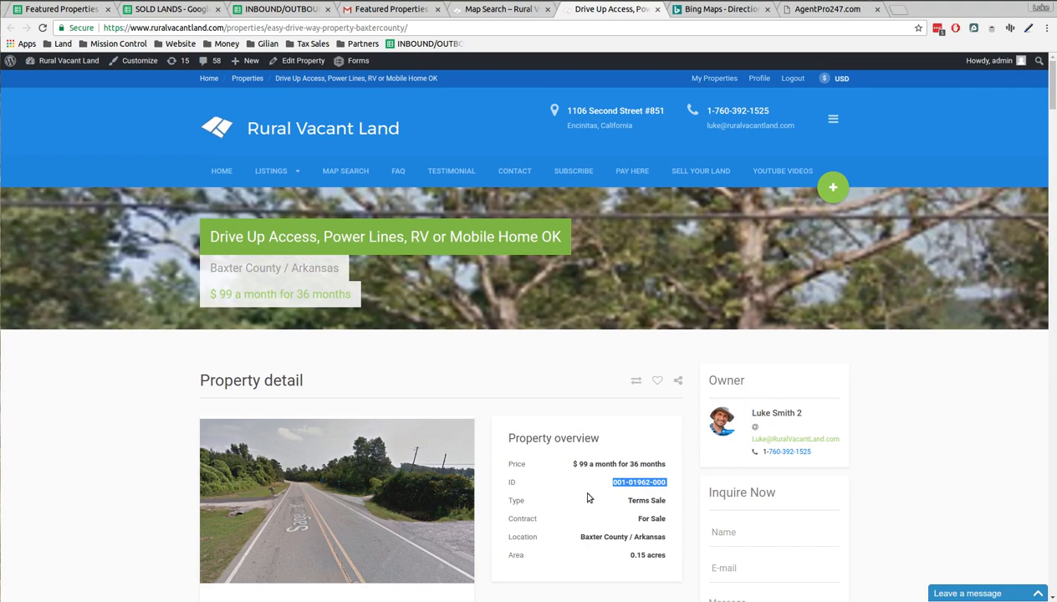
Step: Scroll to the listing description and start checkout with Buy Now
{"action": "scroll", "scroll_direction": "down", "scroll_amount": 3}
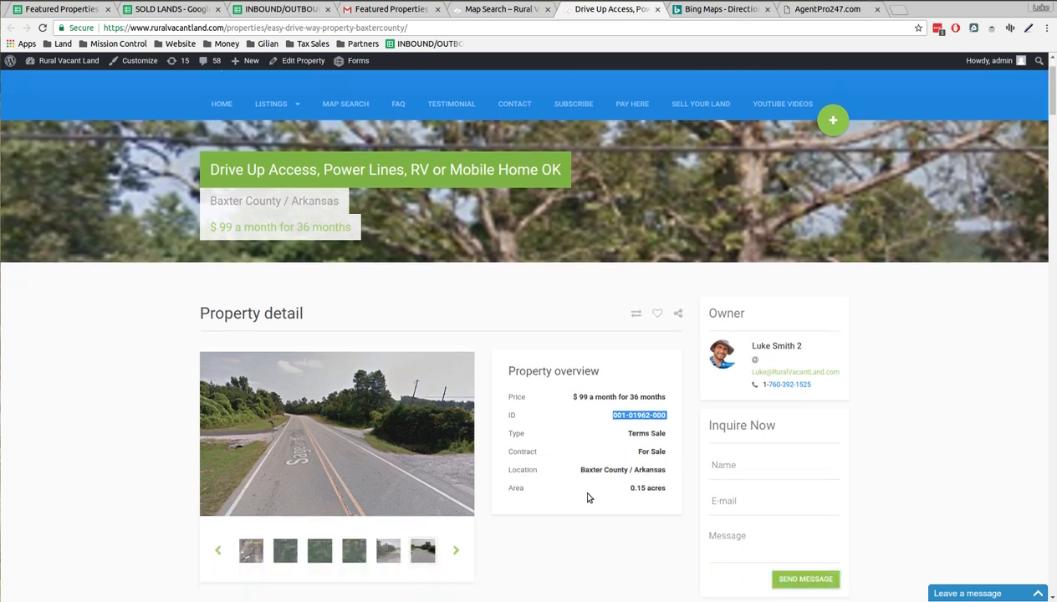
{"action": "scroll", "scroll_direction": "down", "scroll_amount": 3}
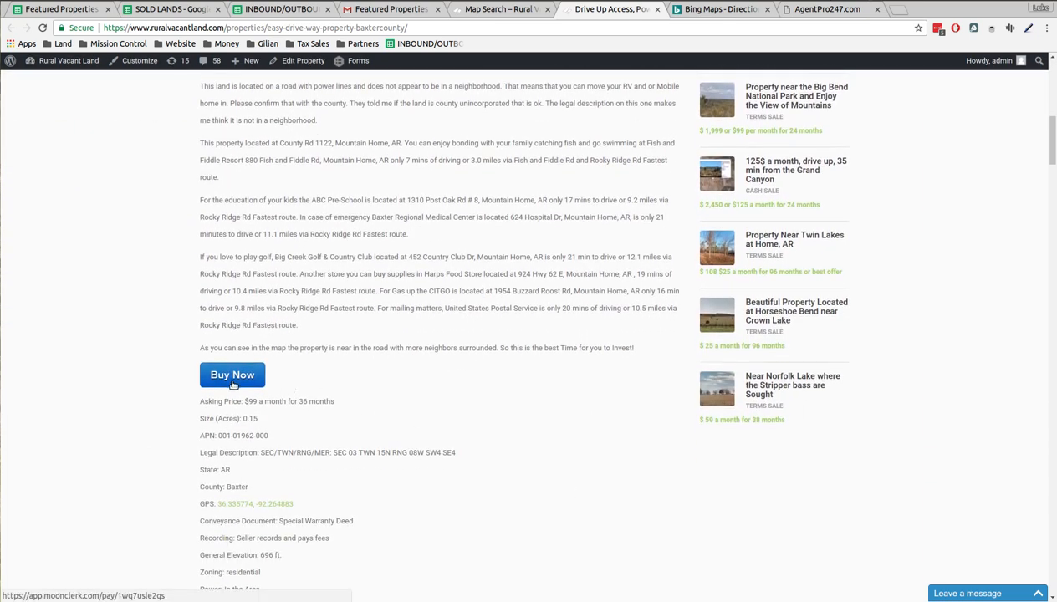
{"action": "left_click", "coordinate": [231, 374]}
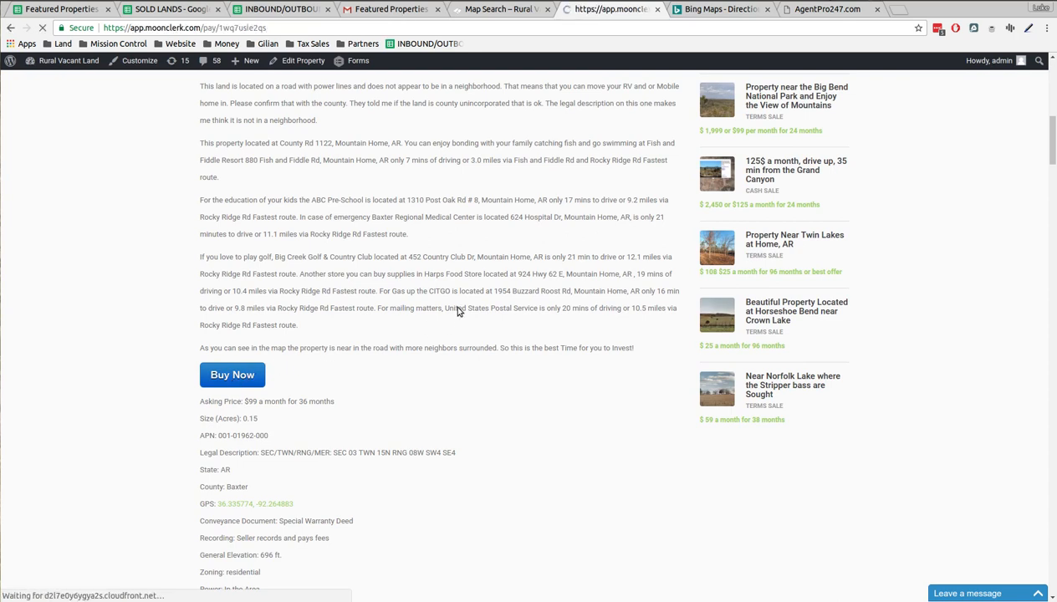
{"action": "left_click", "coordinate": [231, 375]}
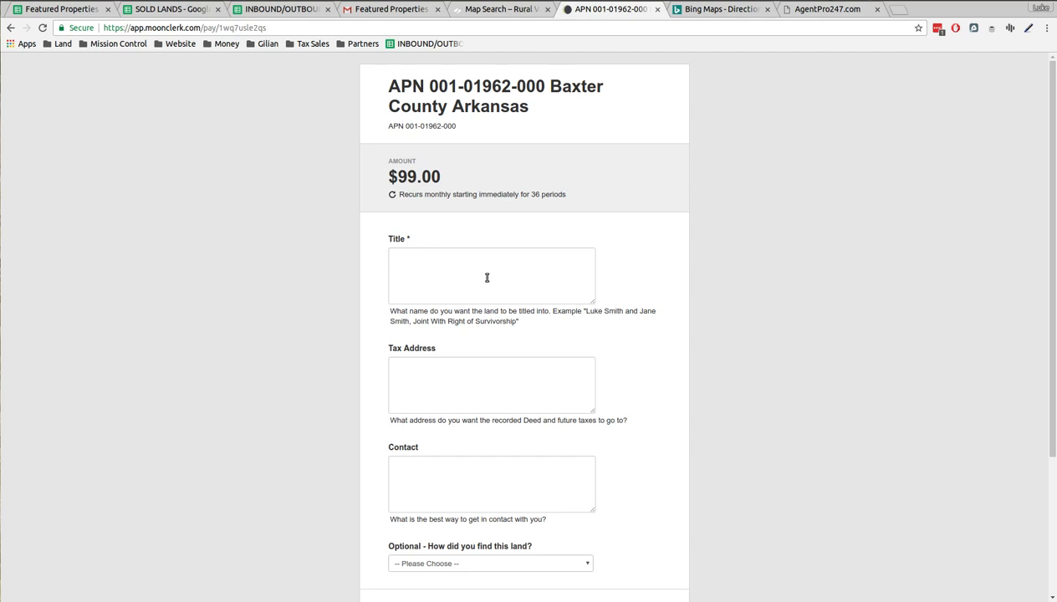
{"action": "mouse_move", "coordinate": [455, 396]}
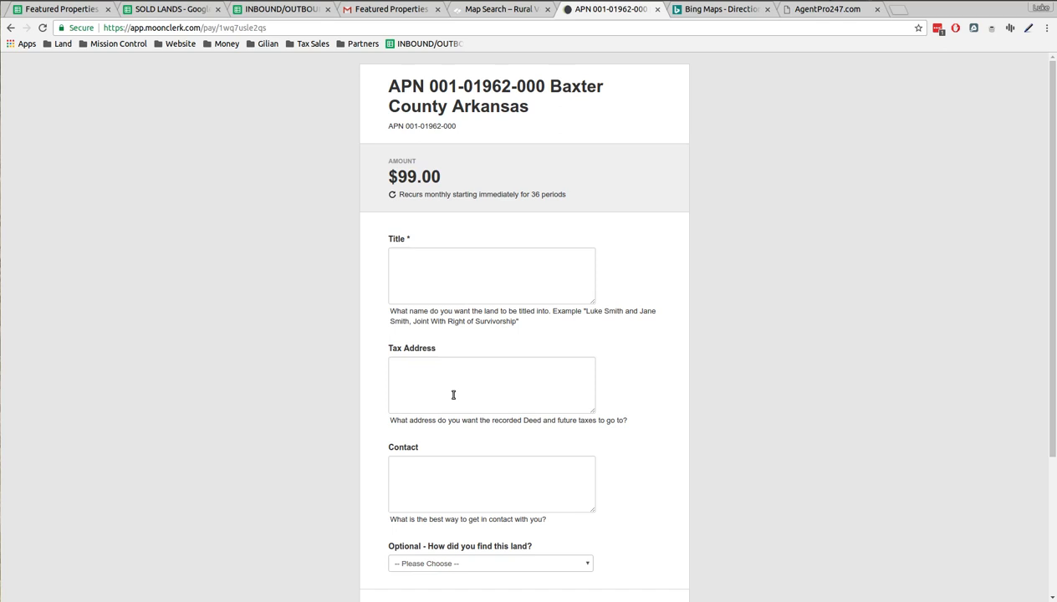
{"action": "mouse_move", "coordinate": [448, 484]}
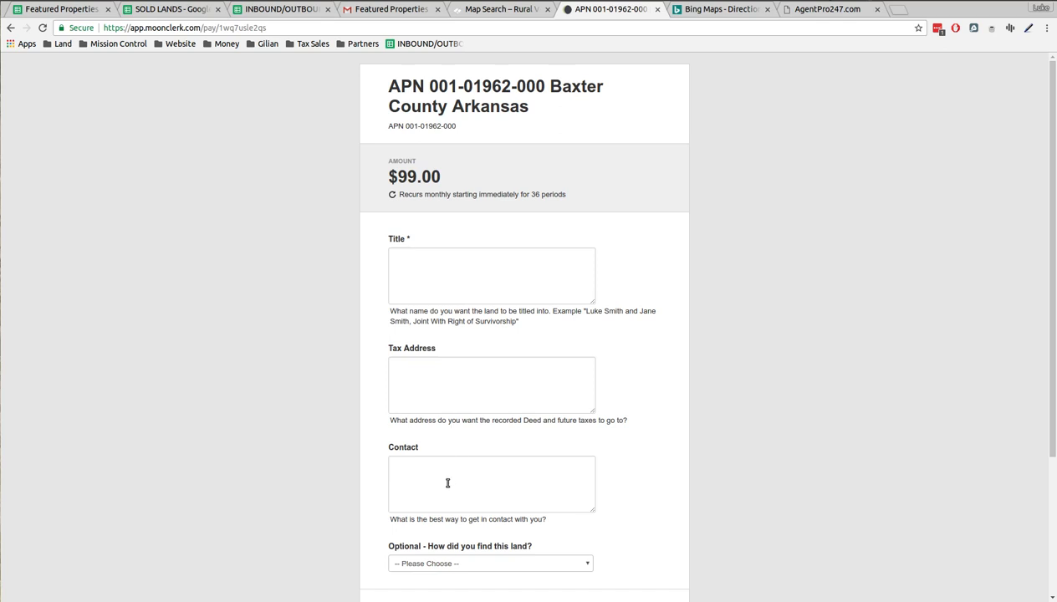
{"action": "mouse_move", "coordinate": [445, 490]}
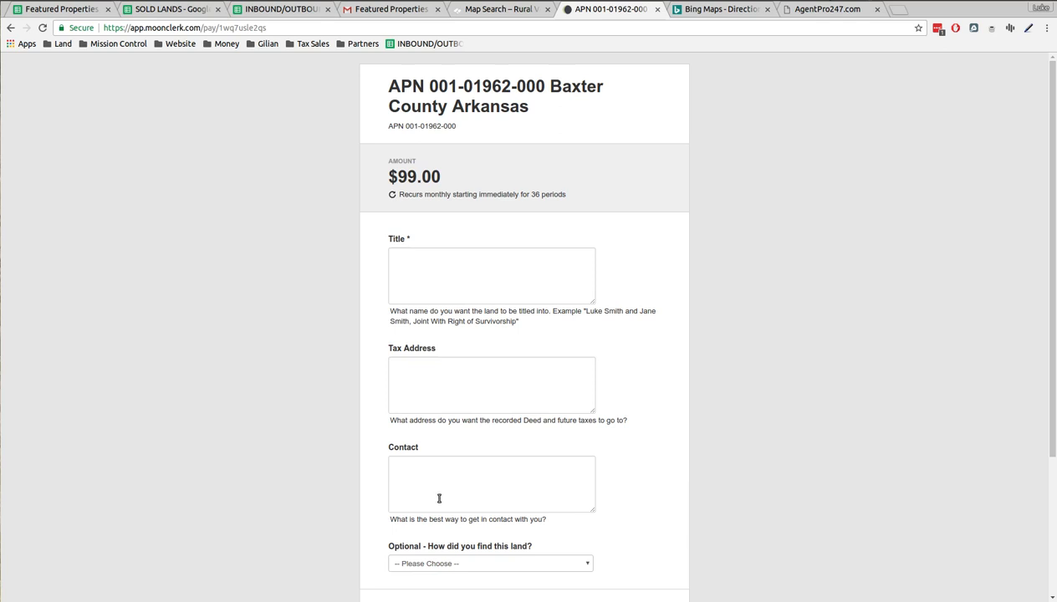
{"action": "scroll", "scroll_direction": "down", "scroll_amount": 3}
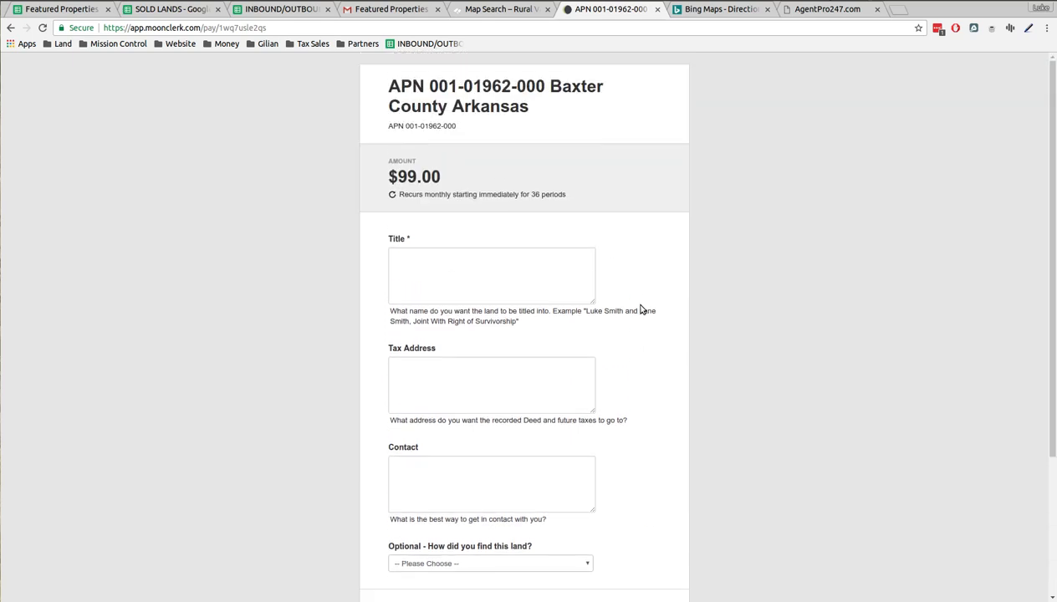
{"action": "mouse_move", "coordinate": [643, 303]}
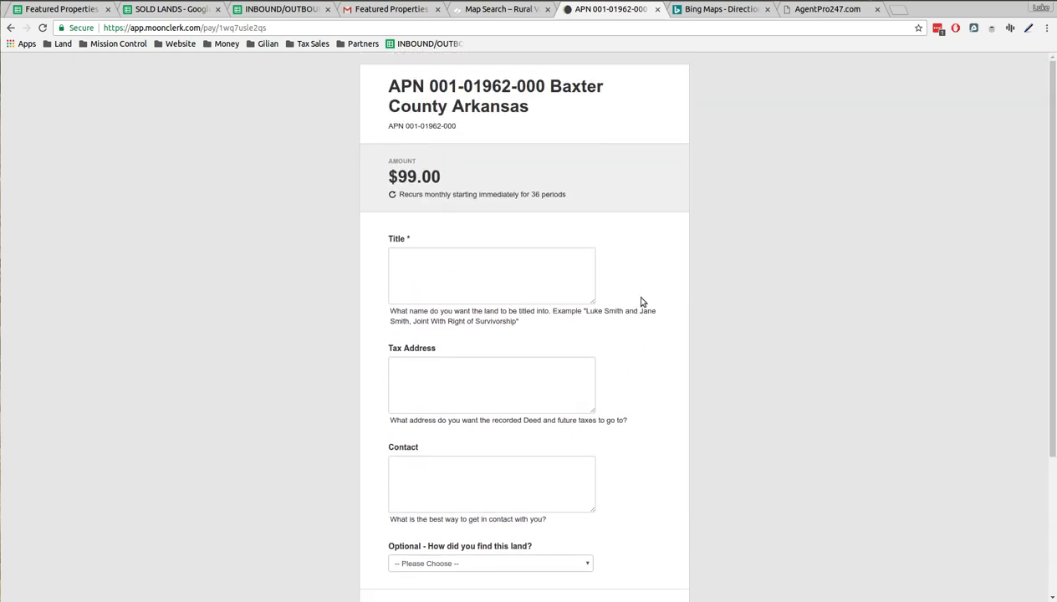
{"action": "mouse_move", "coordinate": [498, 10]}
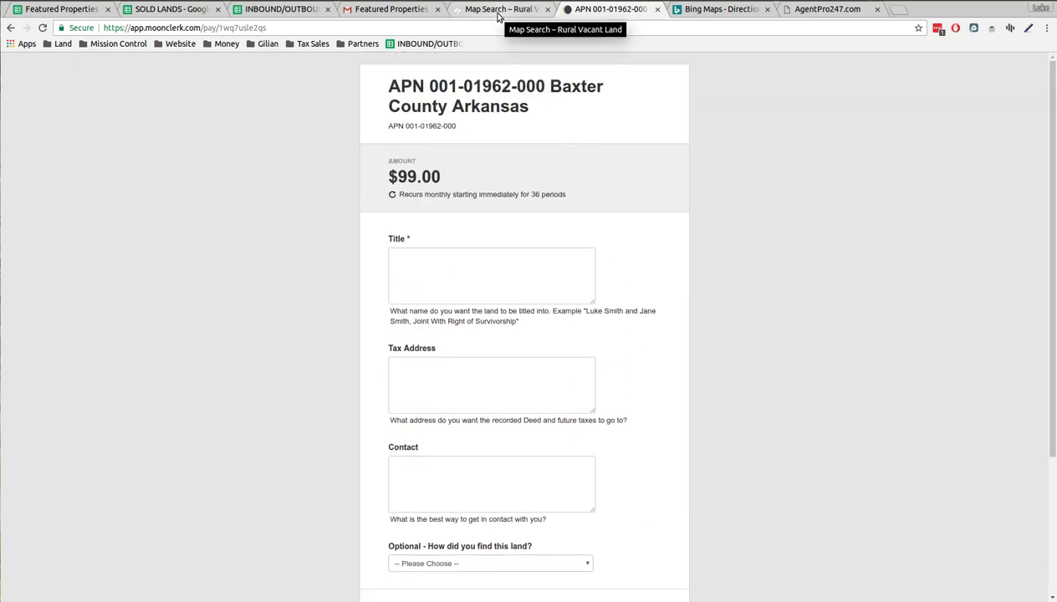
{"action": "left_click", "coordinate": [499, 10]}
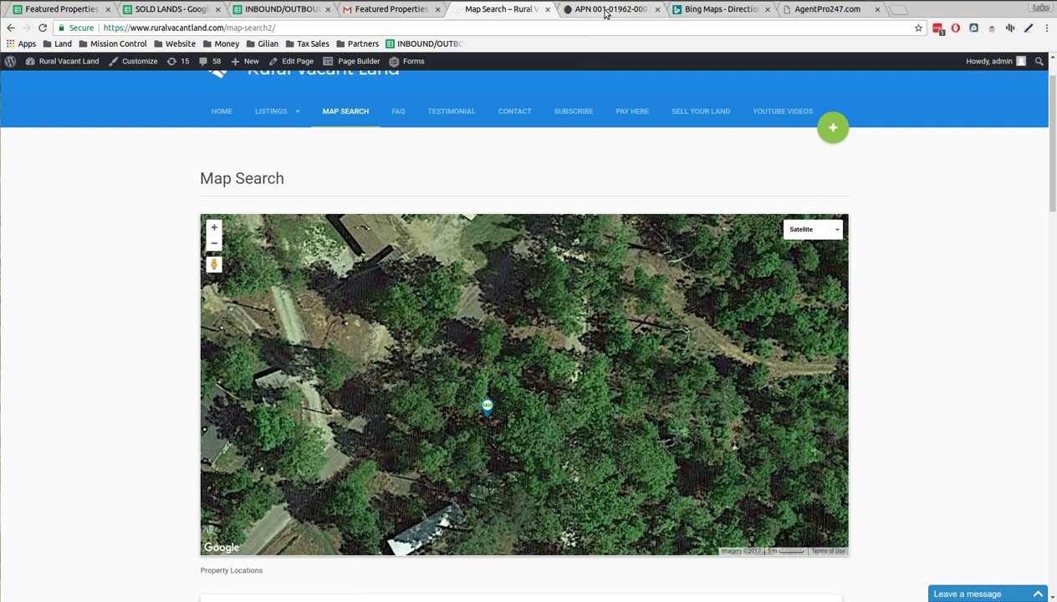
{"action": "mouse_move", "coordinate": [610, 10]}
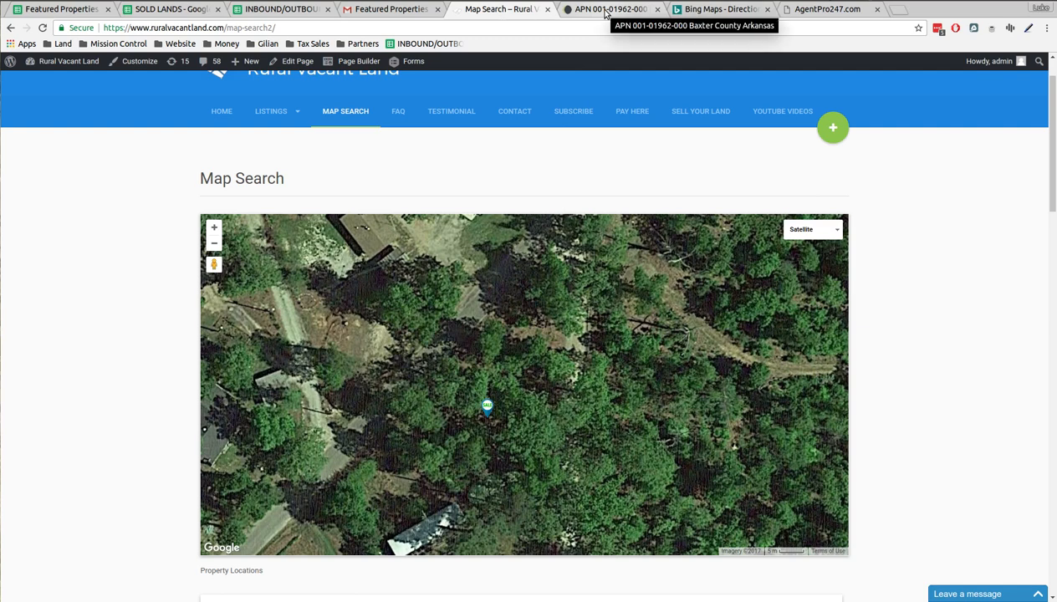
Step: Revisit the listing description, then view coordinates 36.335774, -92.264883 on a Bing Maps aerial
{"action": "left_click", "coordinate": [610, 10]}
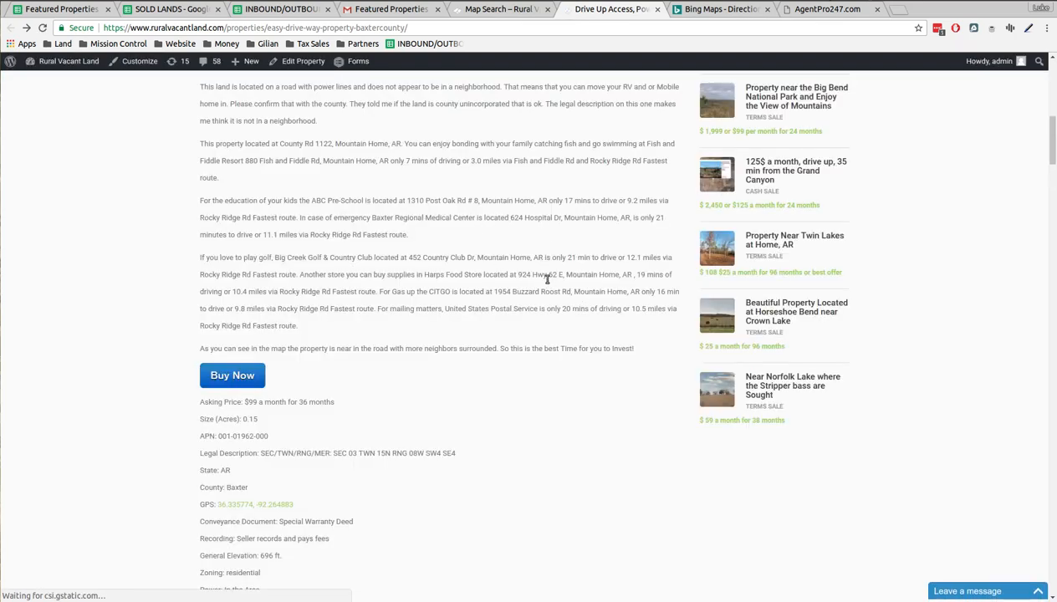
{"action": "left_click", "coordinate": [719, 10]}
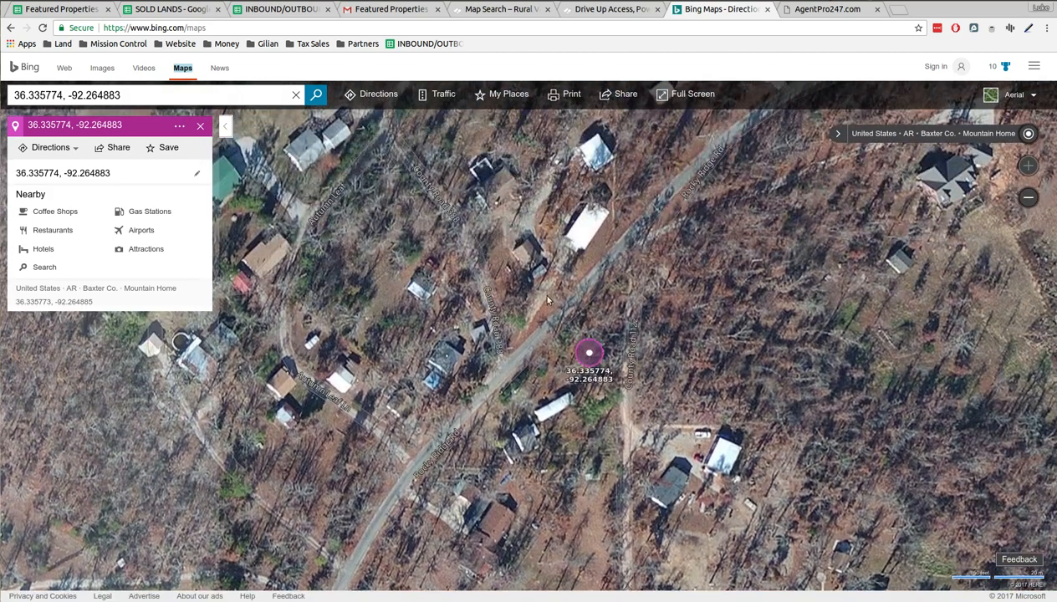
{"action": "mouse_move", "coordinate": [522, 358]}
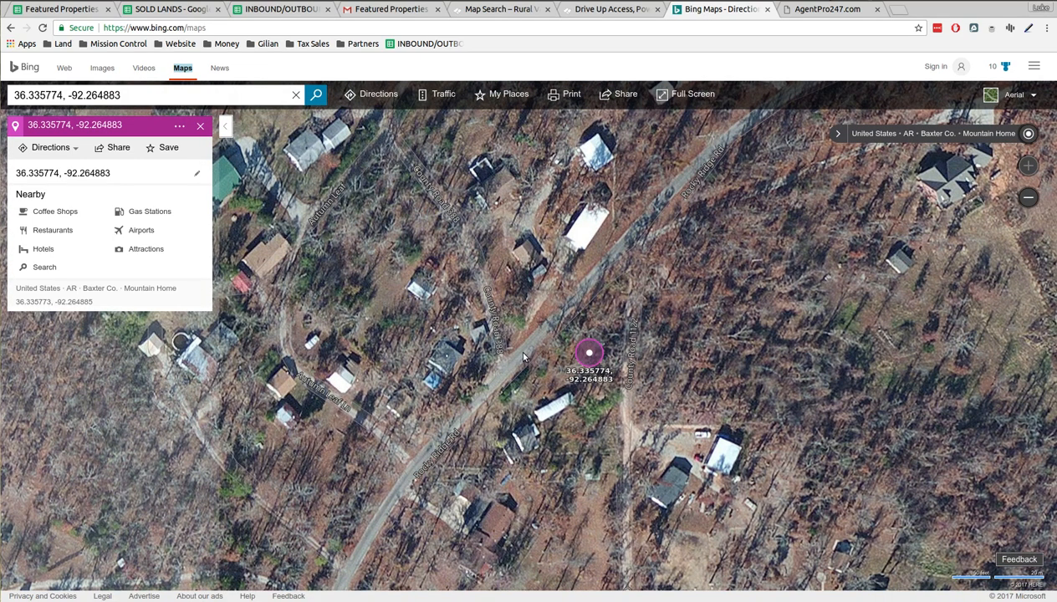
{"action": "mouse_move", "coordinate": [643, 268]}
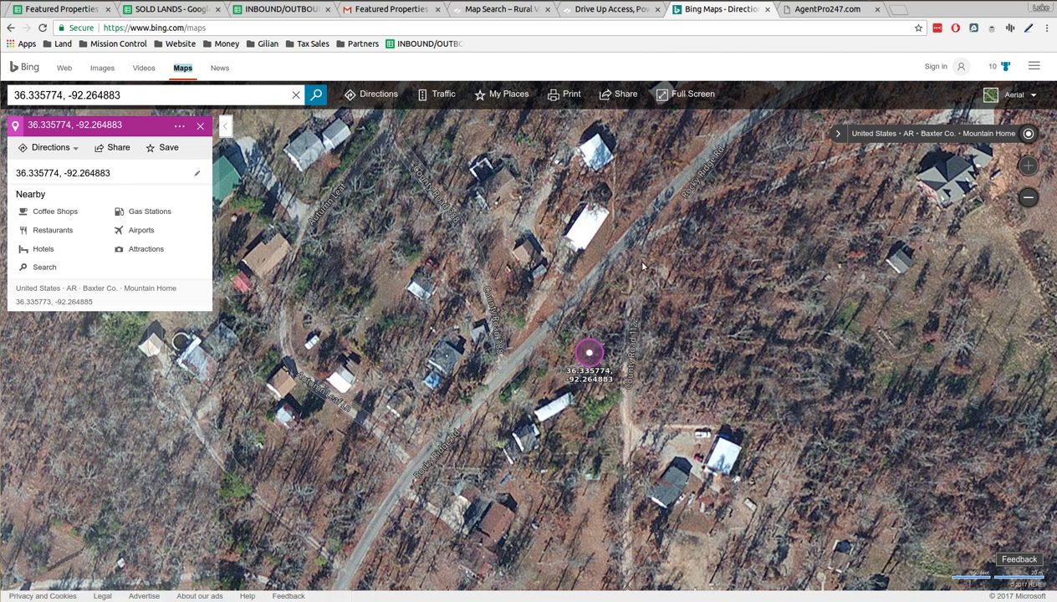
{"action": "mouse_move", "coordinate": [626, 428]}
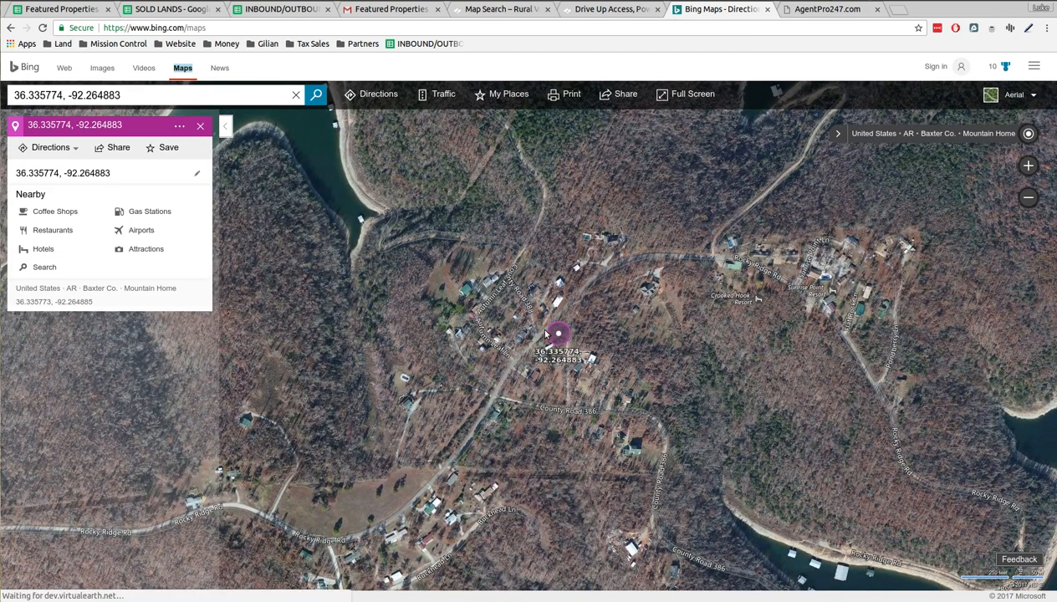
{"action": "mouse_move", "coordinate": [549, 325]}
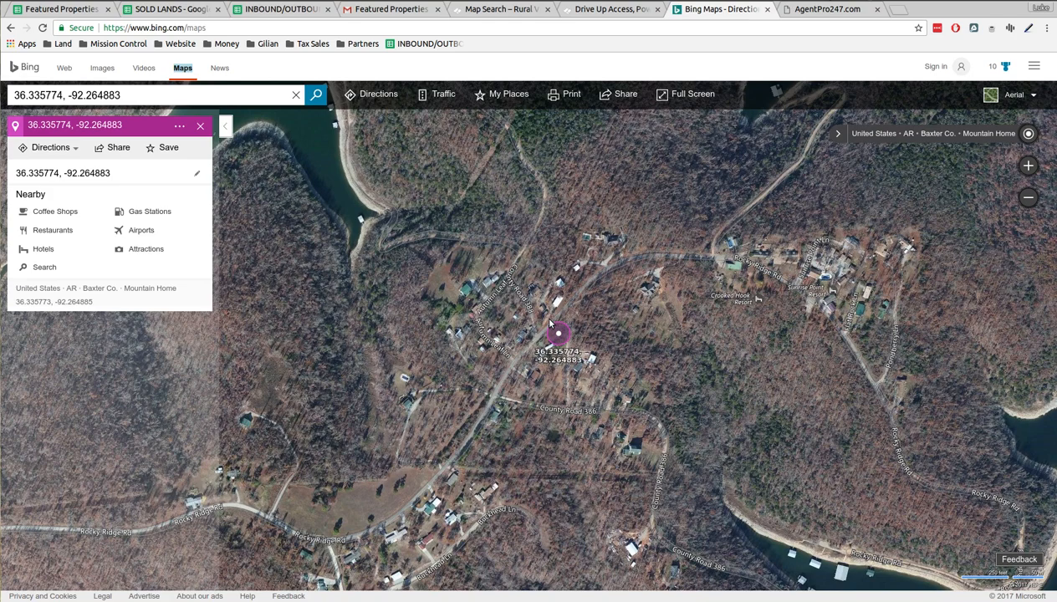
Step: Zoom the Bing Maps aerial view out to show the lake shoreline, then return to the listing
{"action": "scroll", "scroll_direction": "down", "scroll_amount": 3}
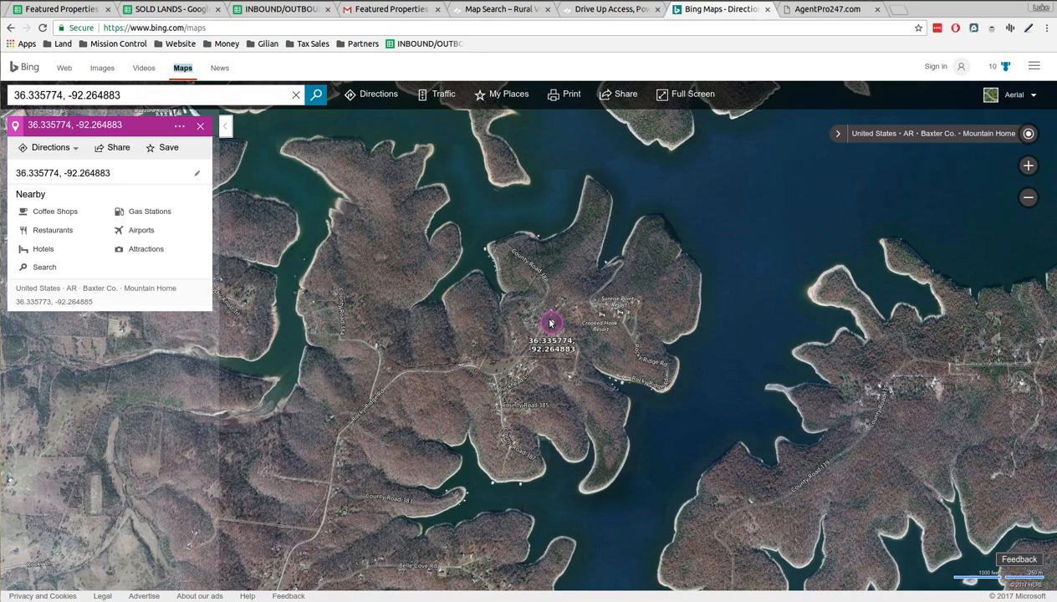
{"action": "left_click", "coordinate": [610, 10]}
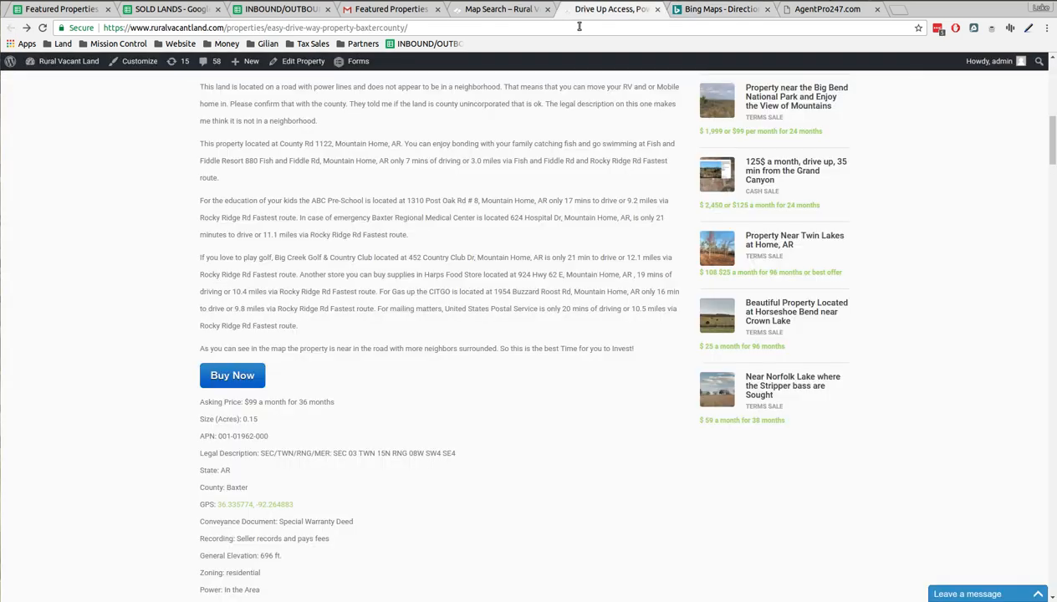